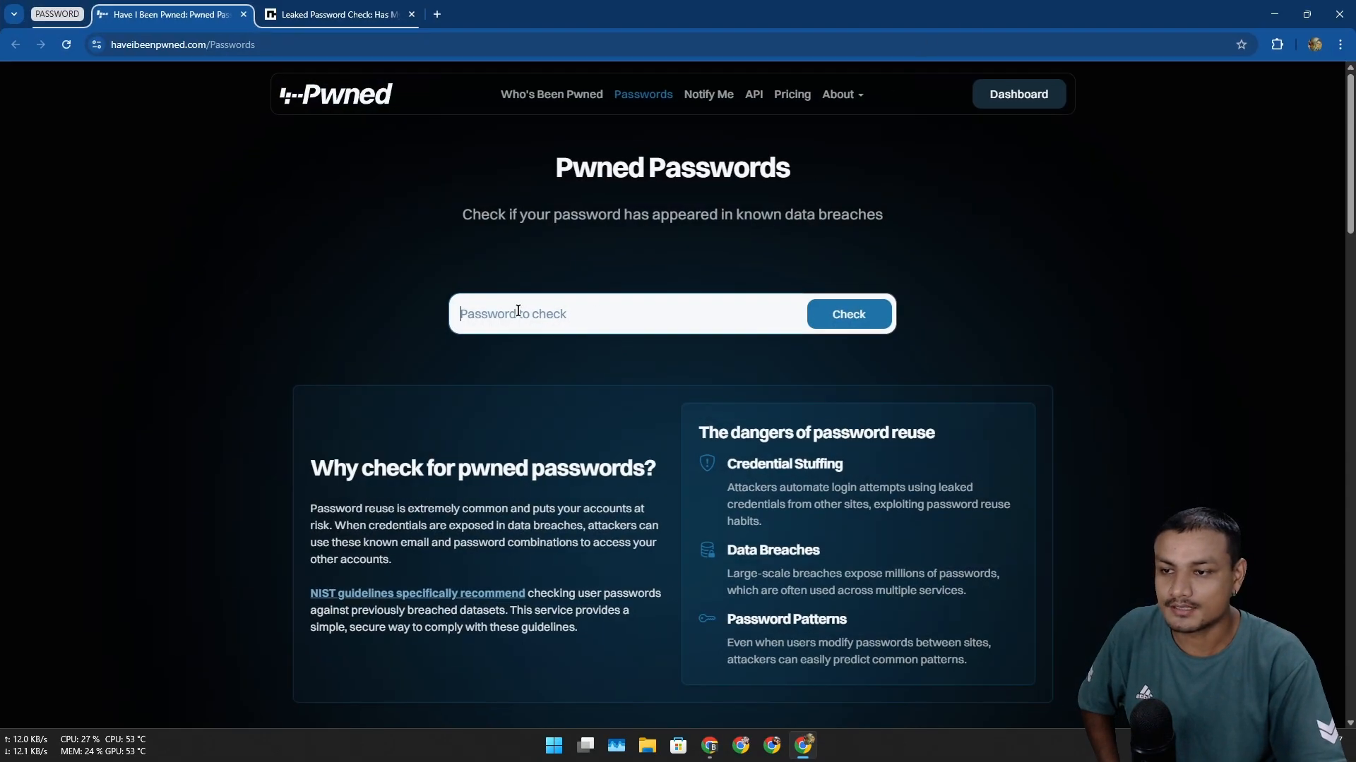
mouse_move(532, 352)
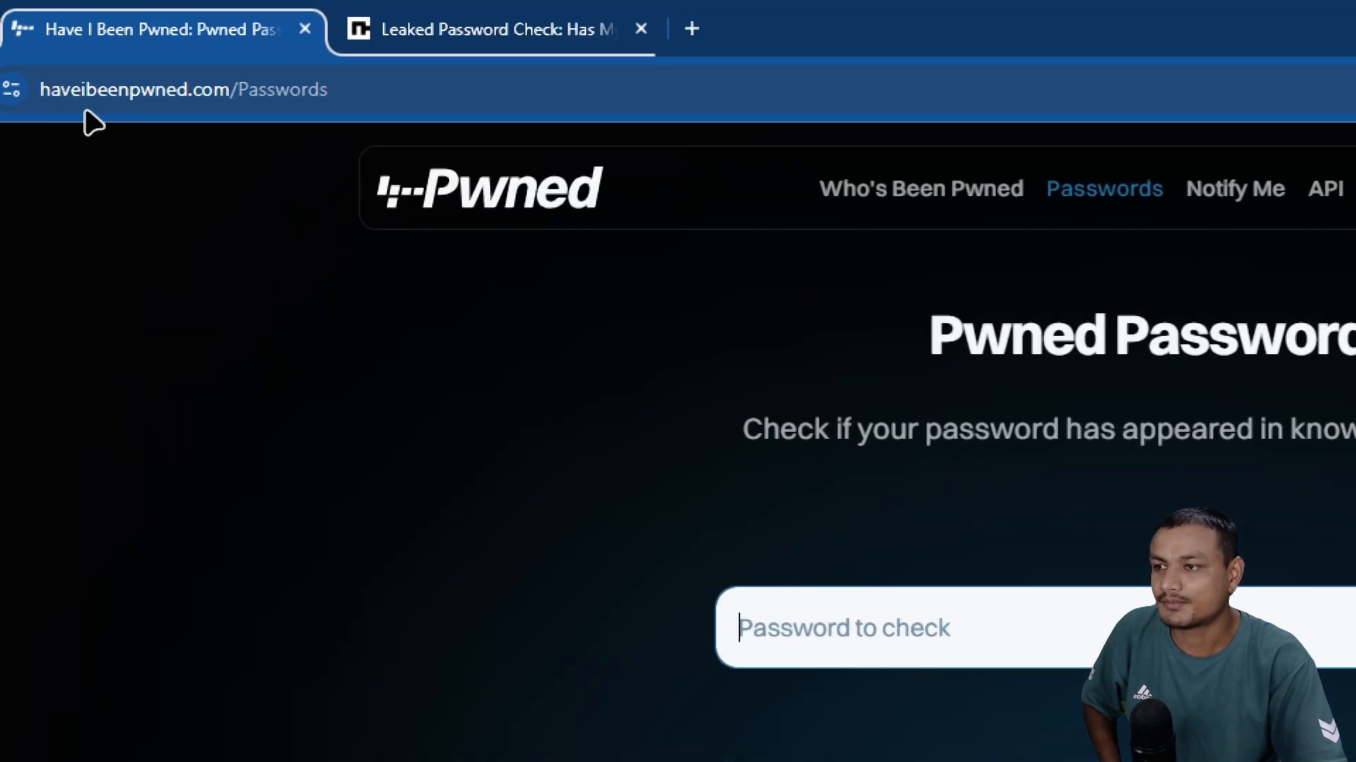
Step: Enter the common password 'password' into the Pwned Passwords check field after glancing at the Cybernews page
click(493, 28)
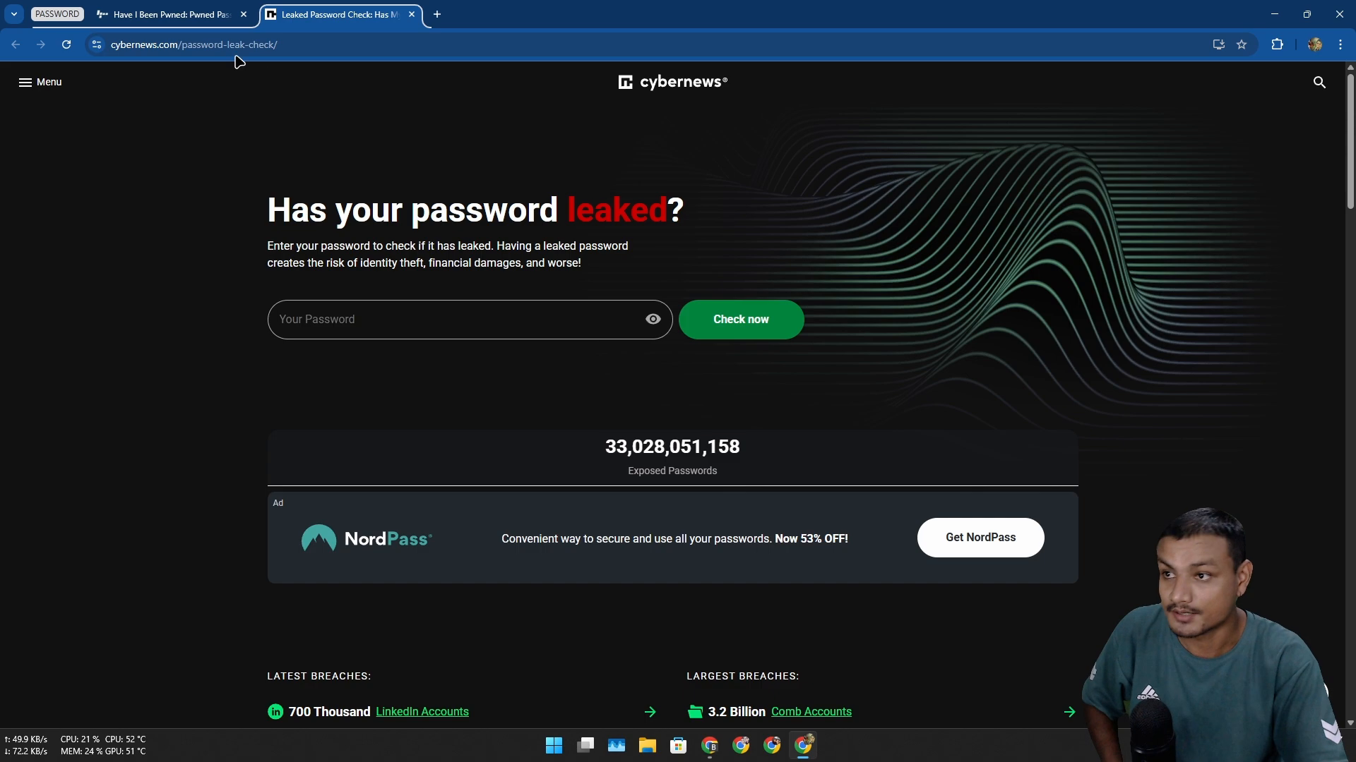
click(168, 14)
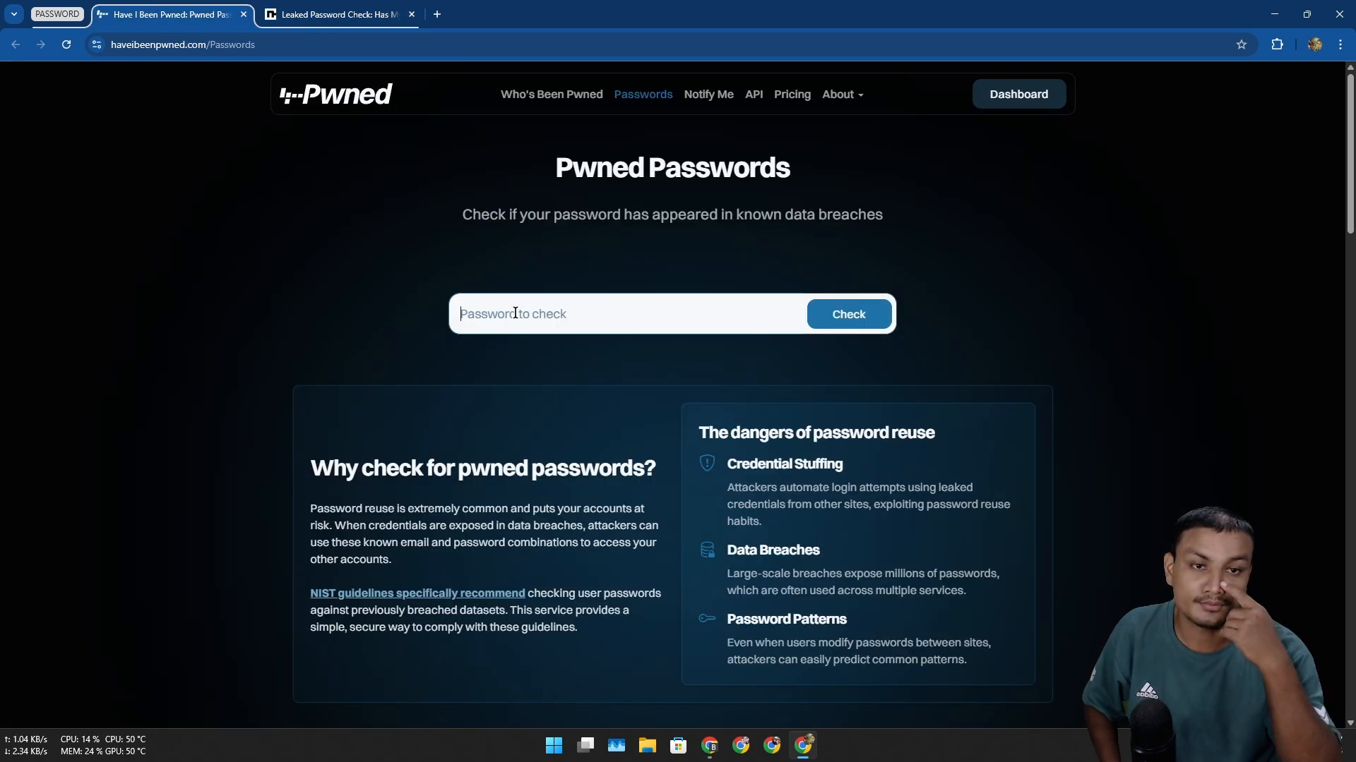
text(•)
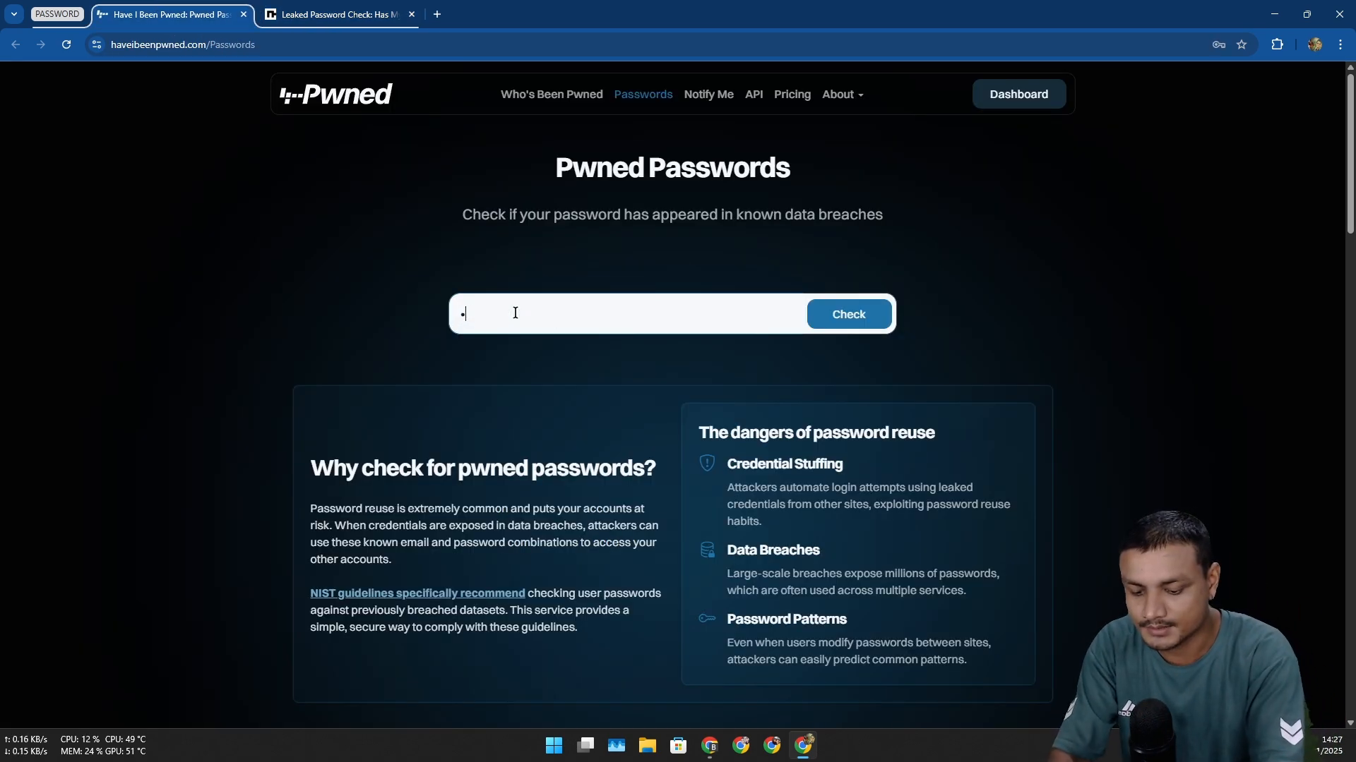
text(password)
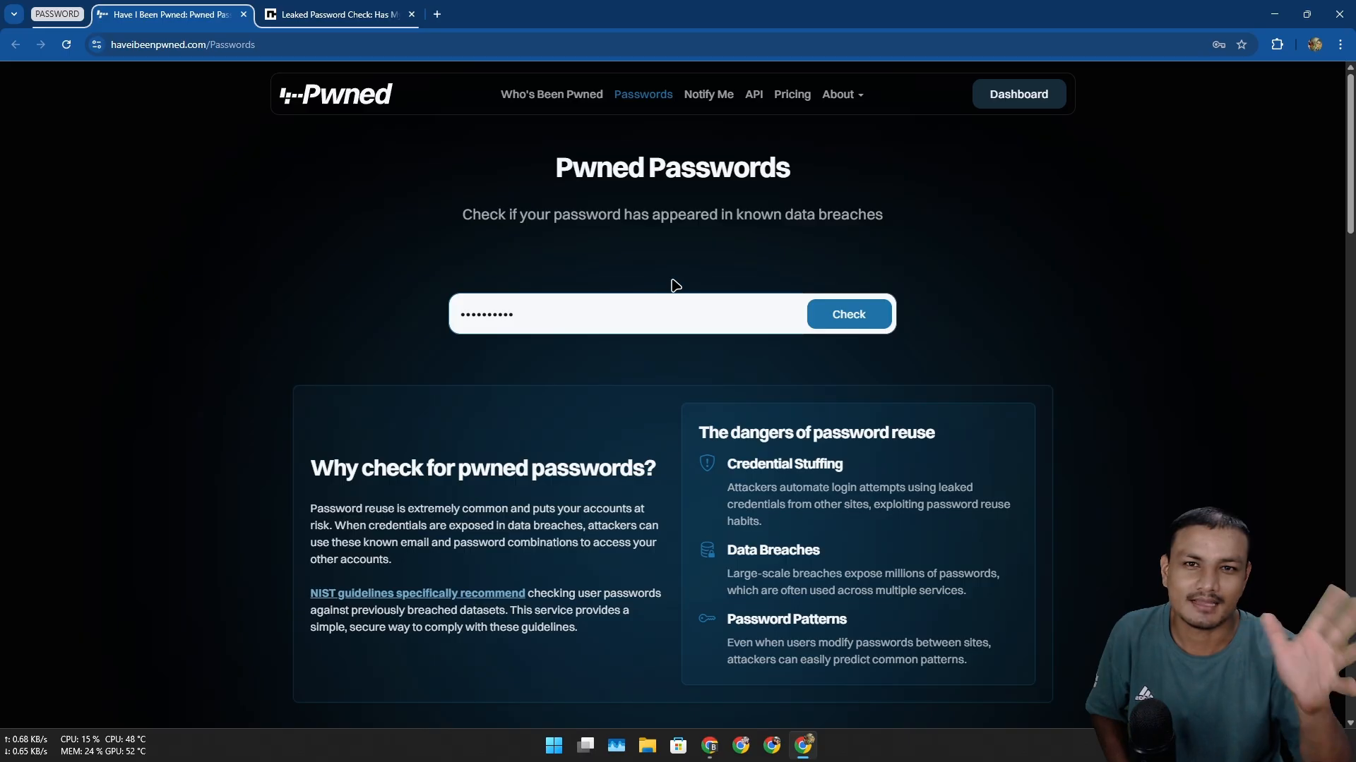
mouse_move(665, 367)
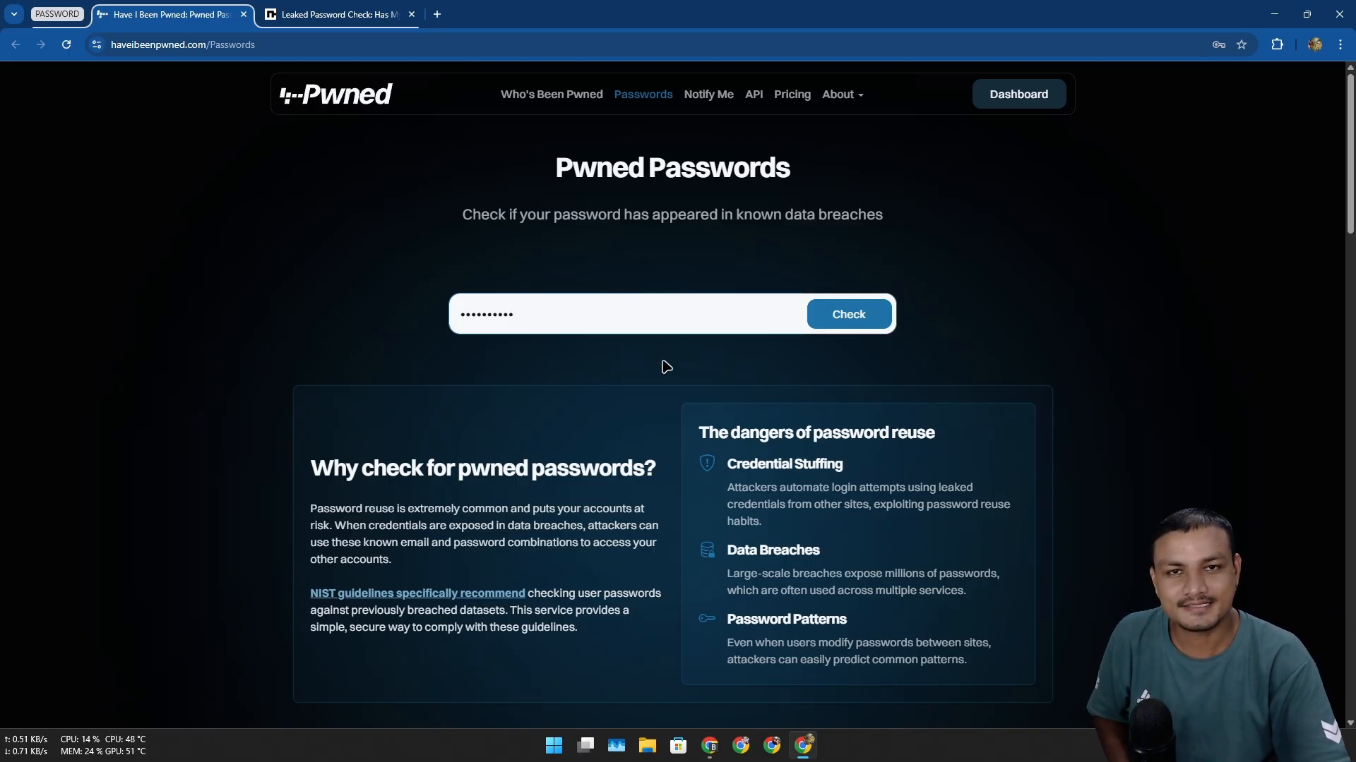
mouse_move(621, 374)
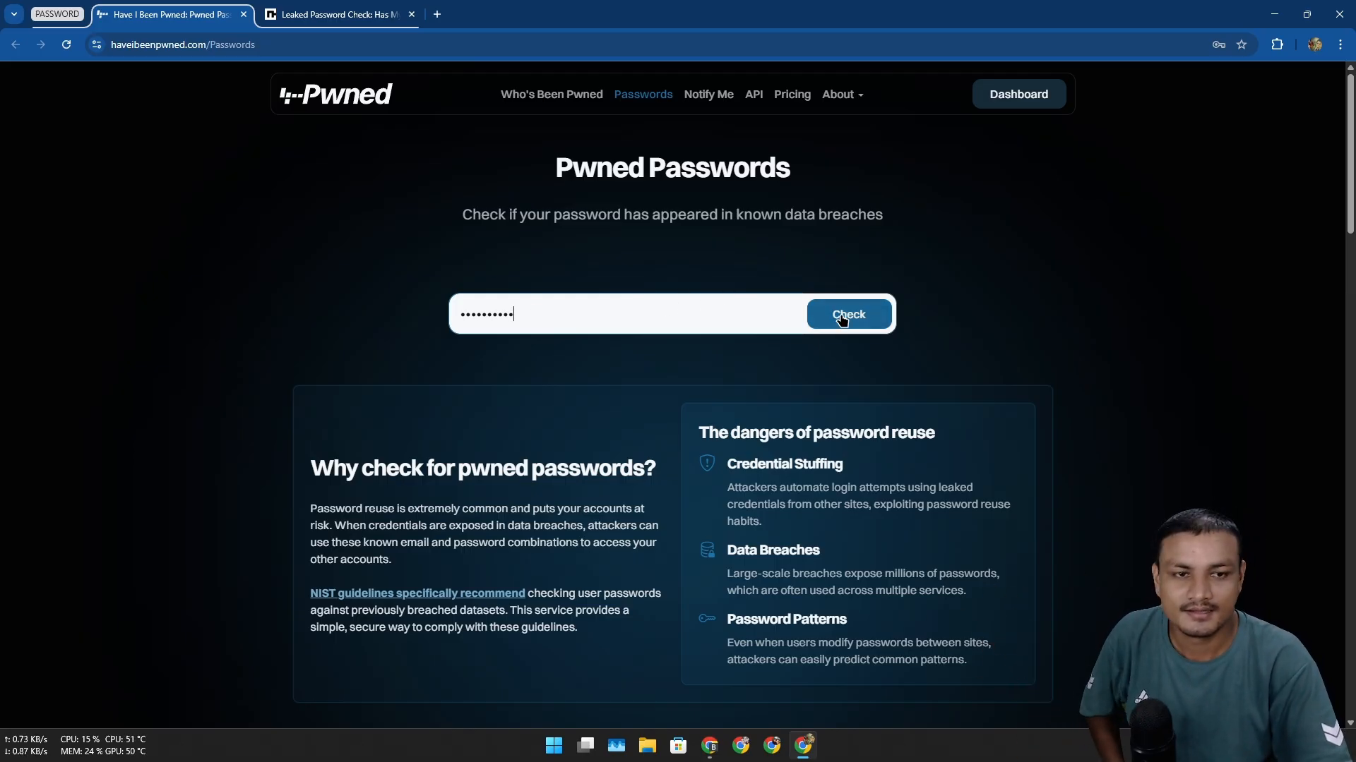
Step: Submit the password and get the 'Oh no — pwned!' verdict: seen 35 times in breaches
click(846, 313)
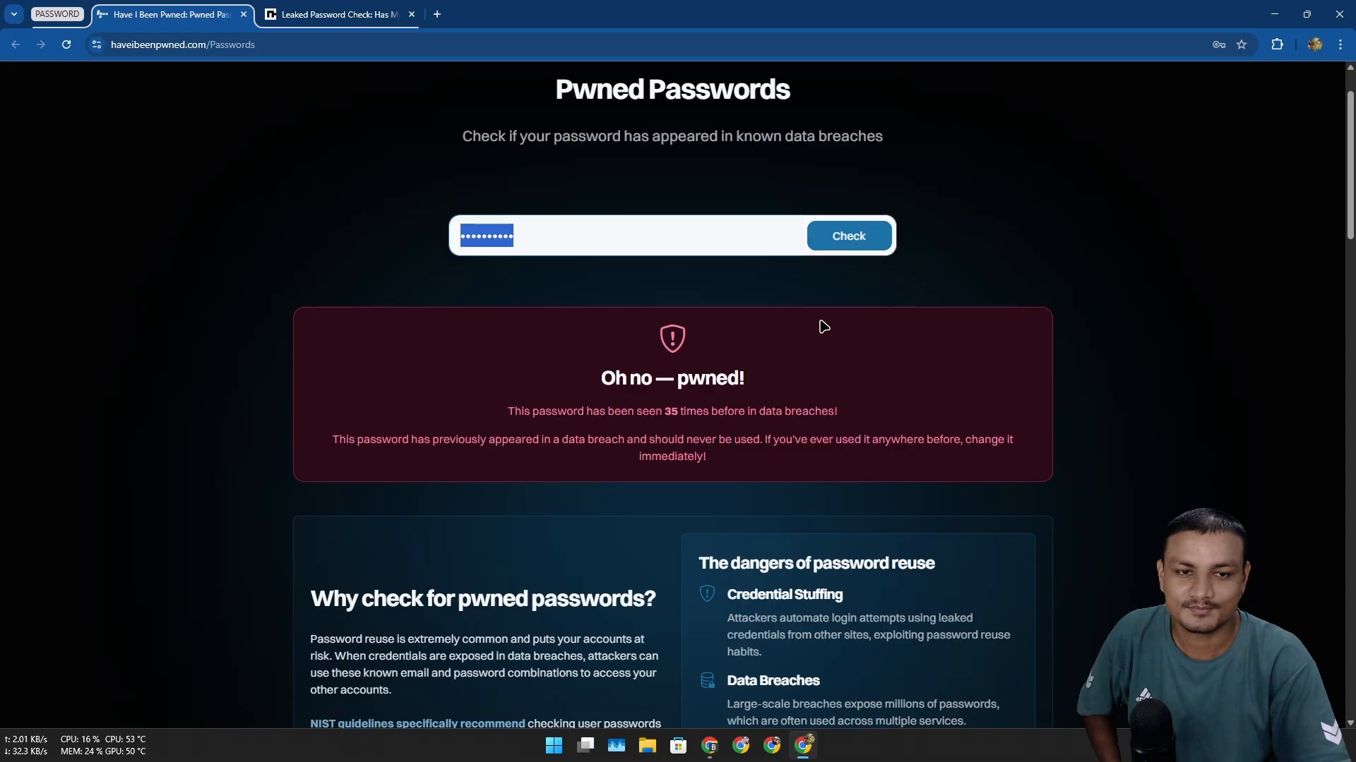
mouse_move(645, 434)
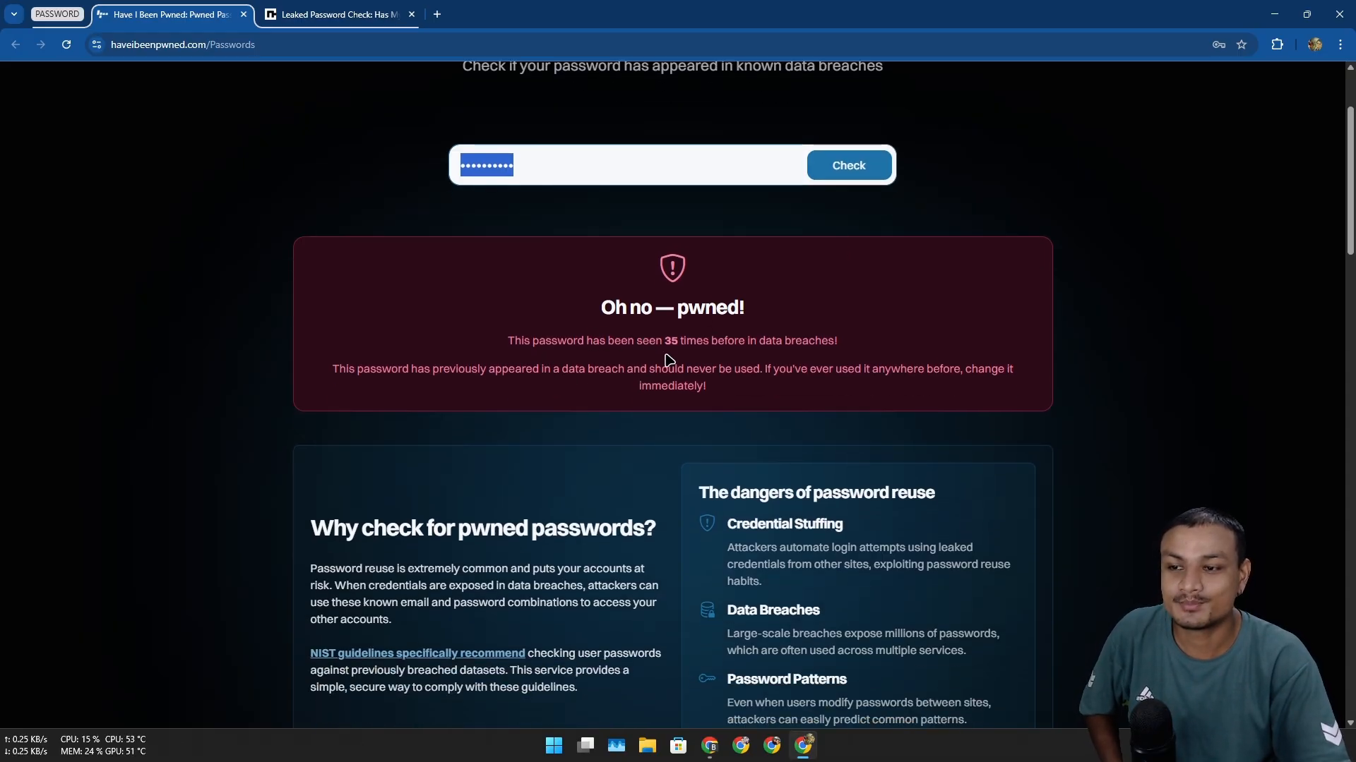
mouse_move(703, 357)
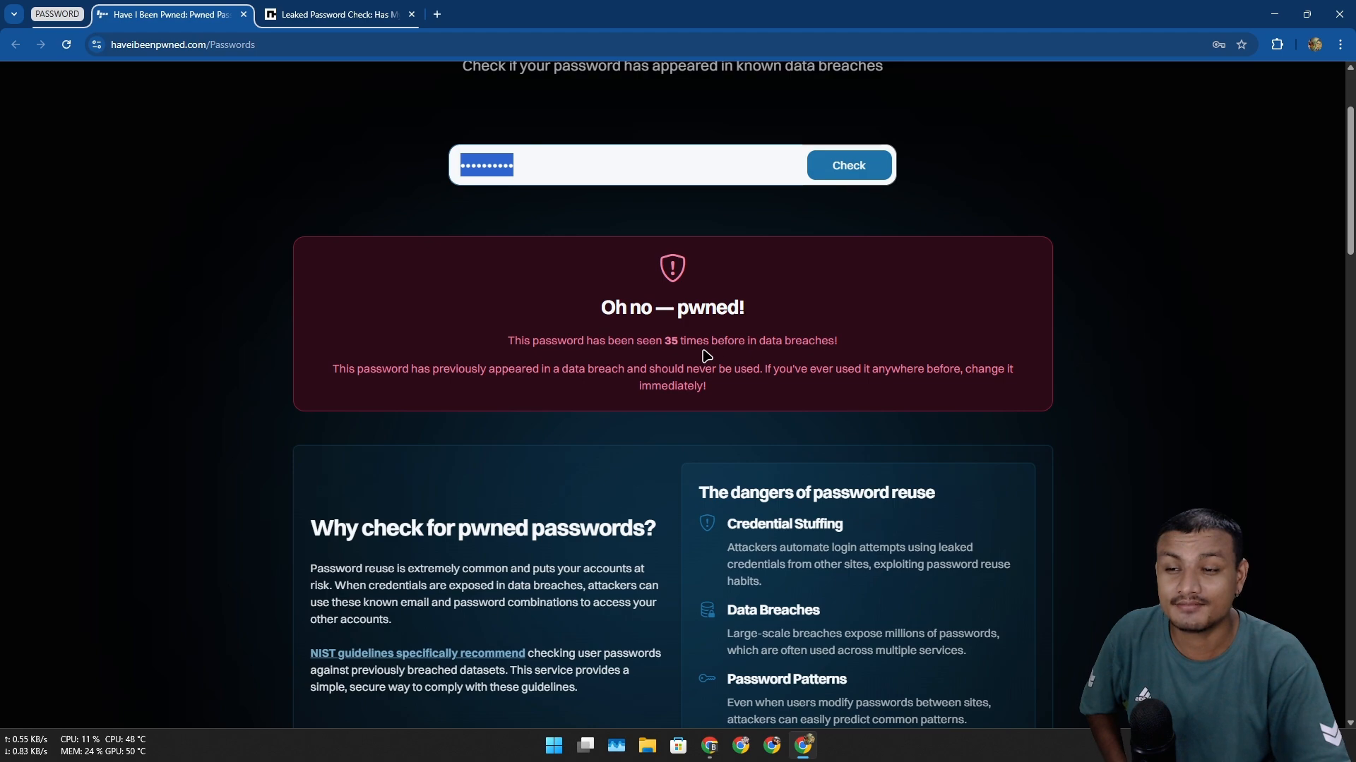
mouse_move(821, 364)
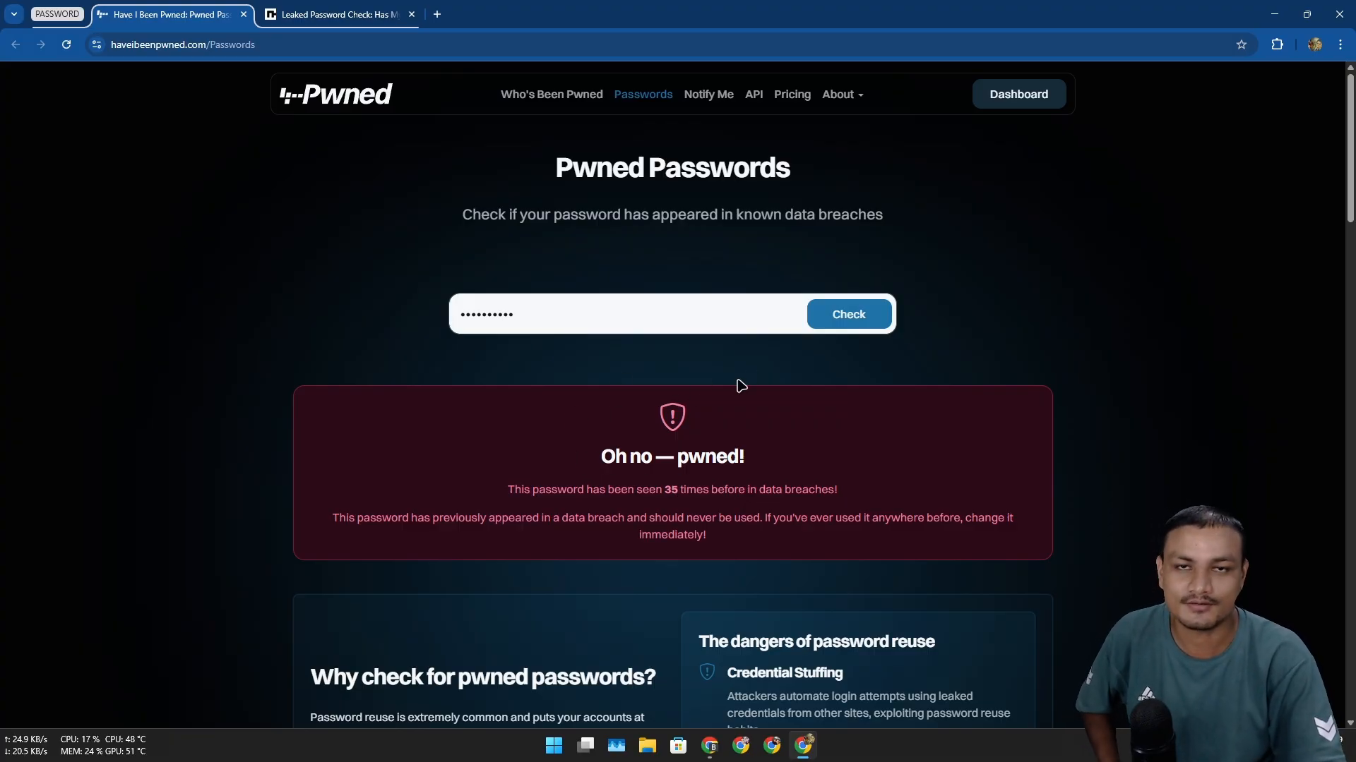
Step: Run the Cybernews leak check on the same password, highlight '144 times', then return to the Pwned result
click(336, 14)
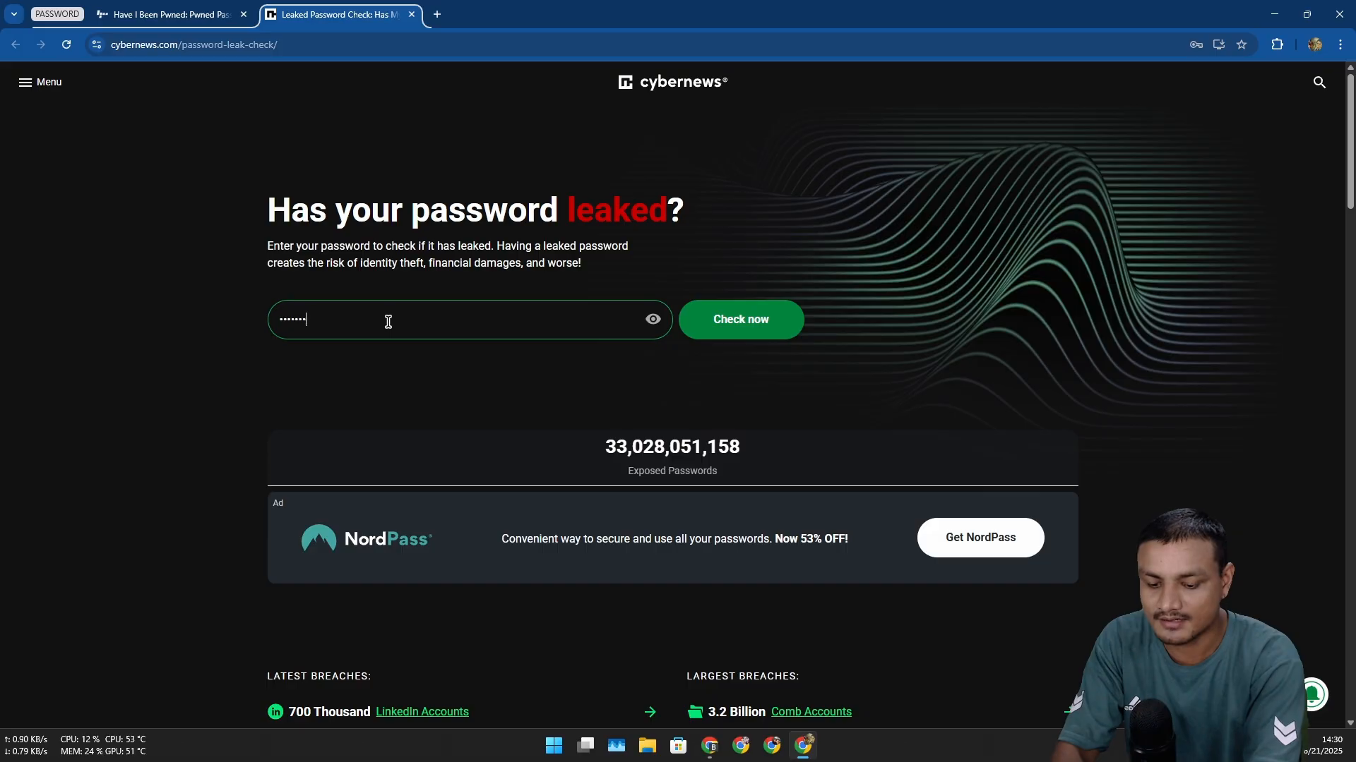
click(738, 319)
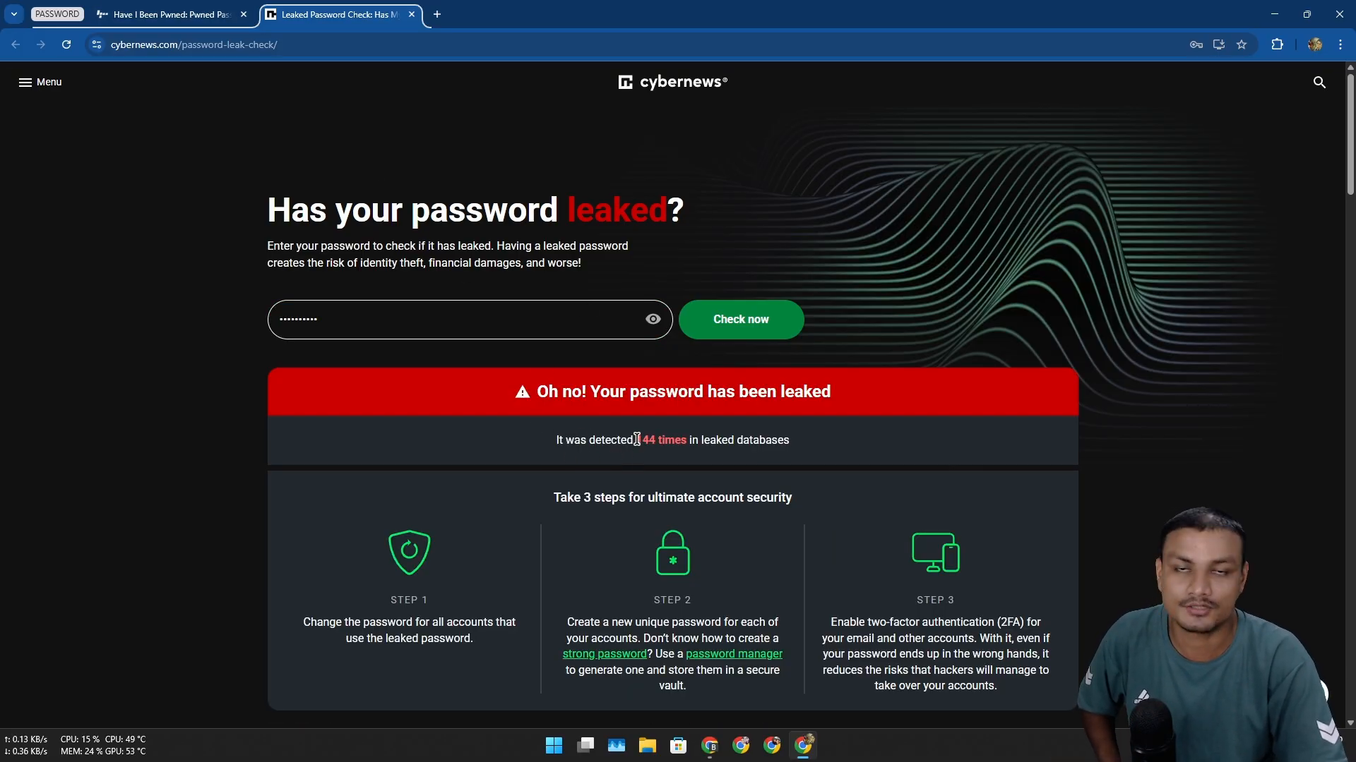
double_click(663, 439)
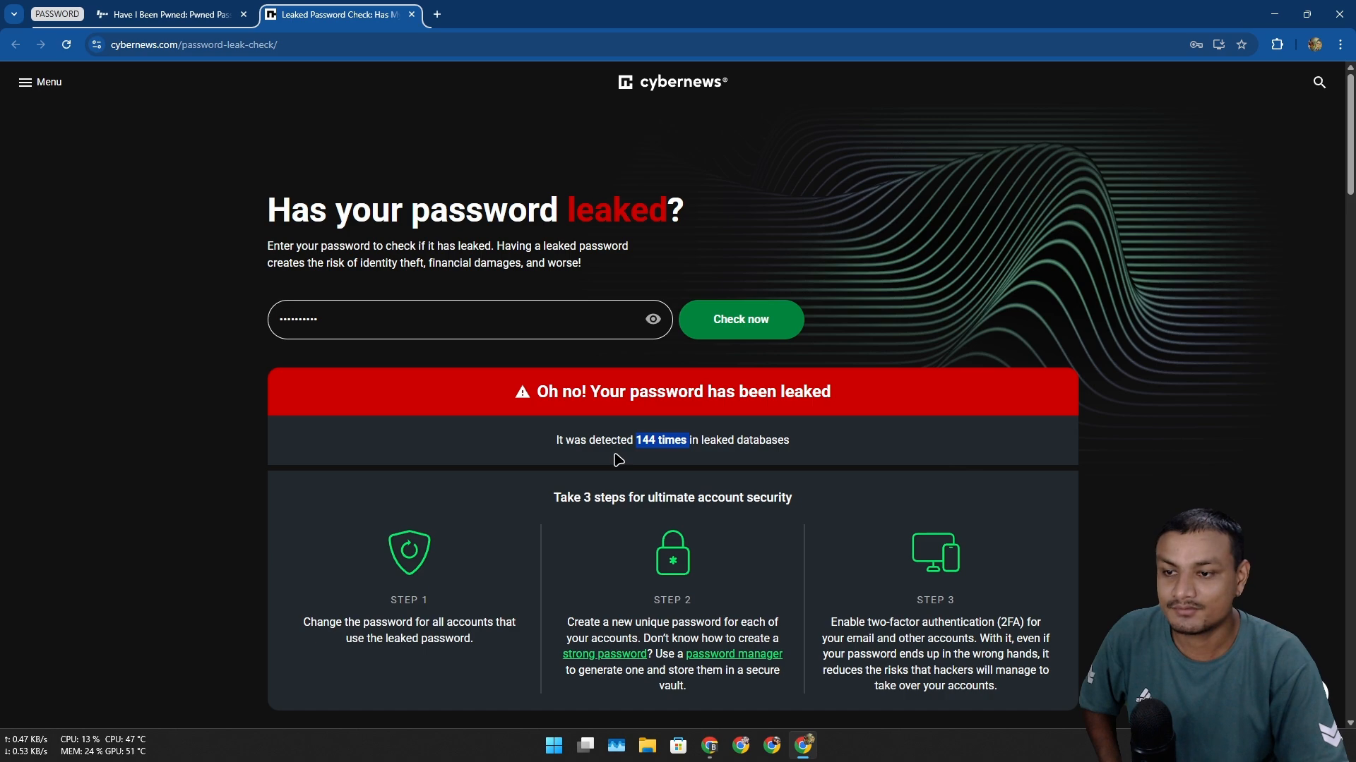
mouse_move(669, 460)
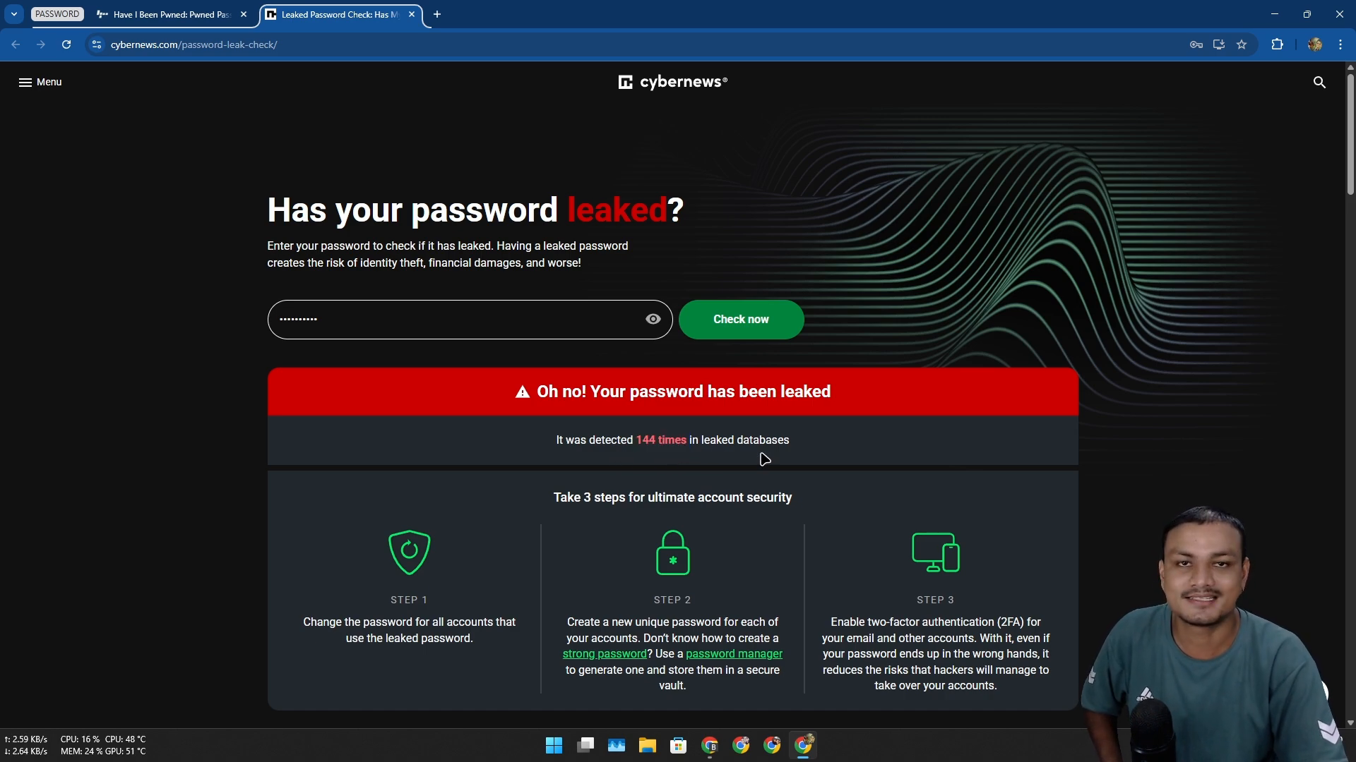
click(164, 14)
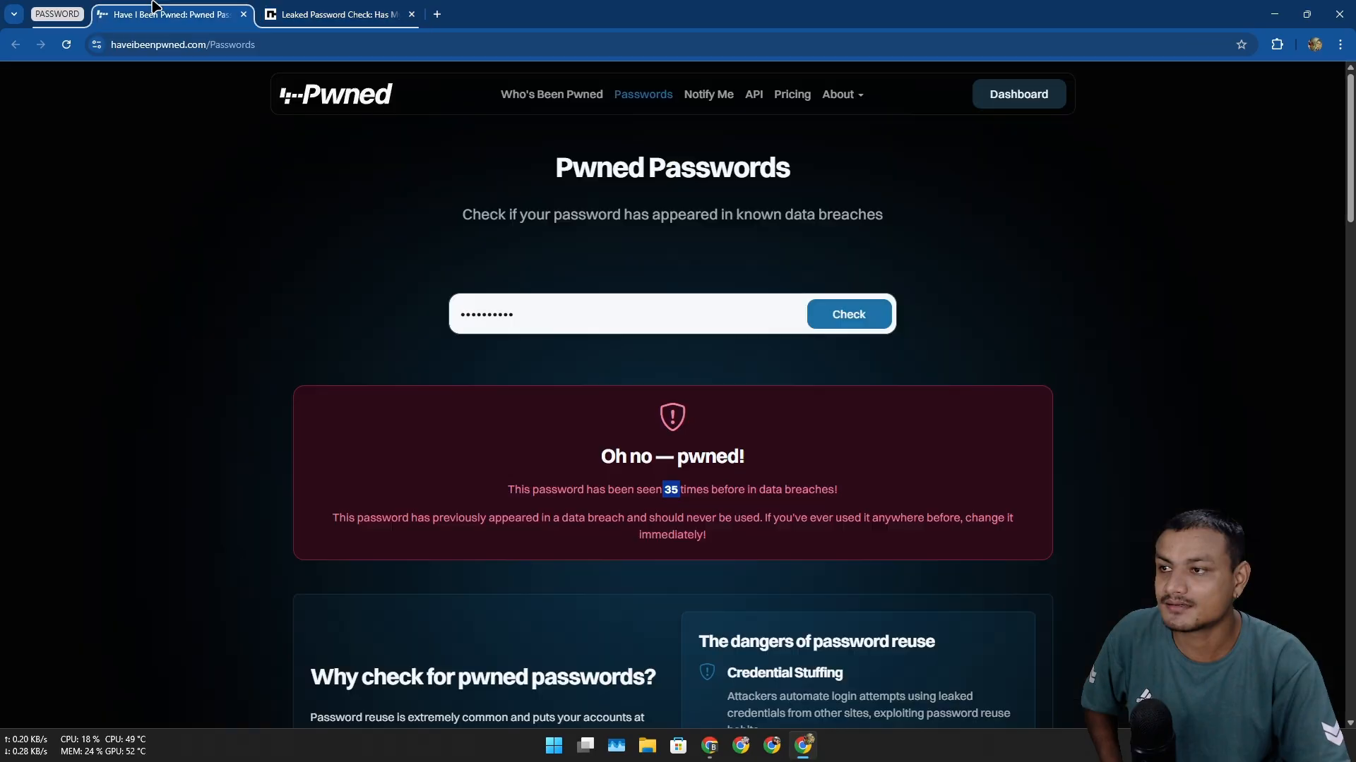
mouse_move(354, 286)
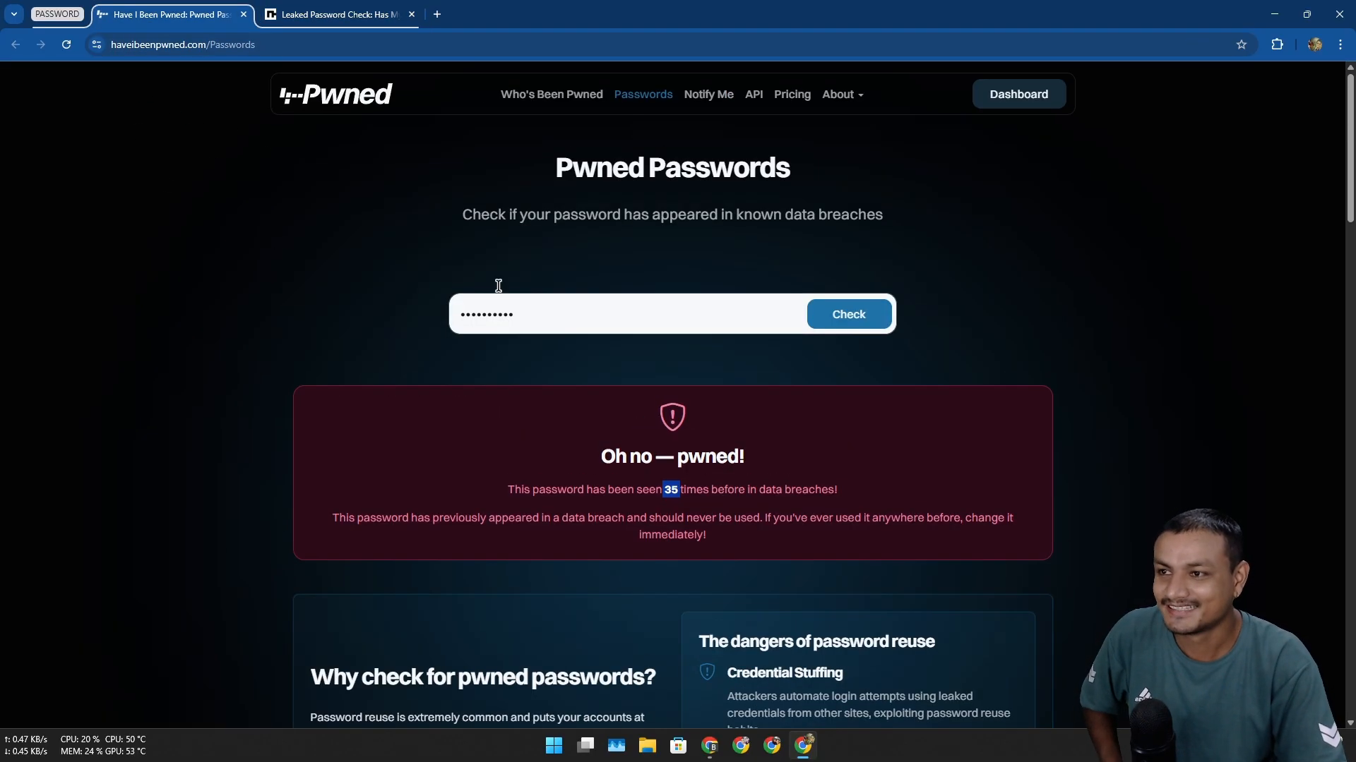
Step: Check a longer, stronger password in Cybernews and get 'You are safe for now'
click(338, 15)
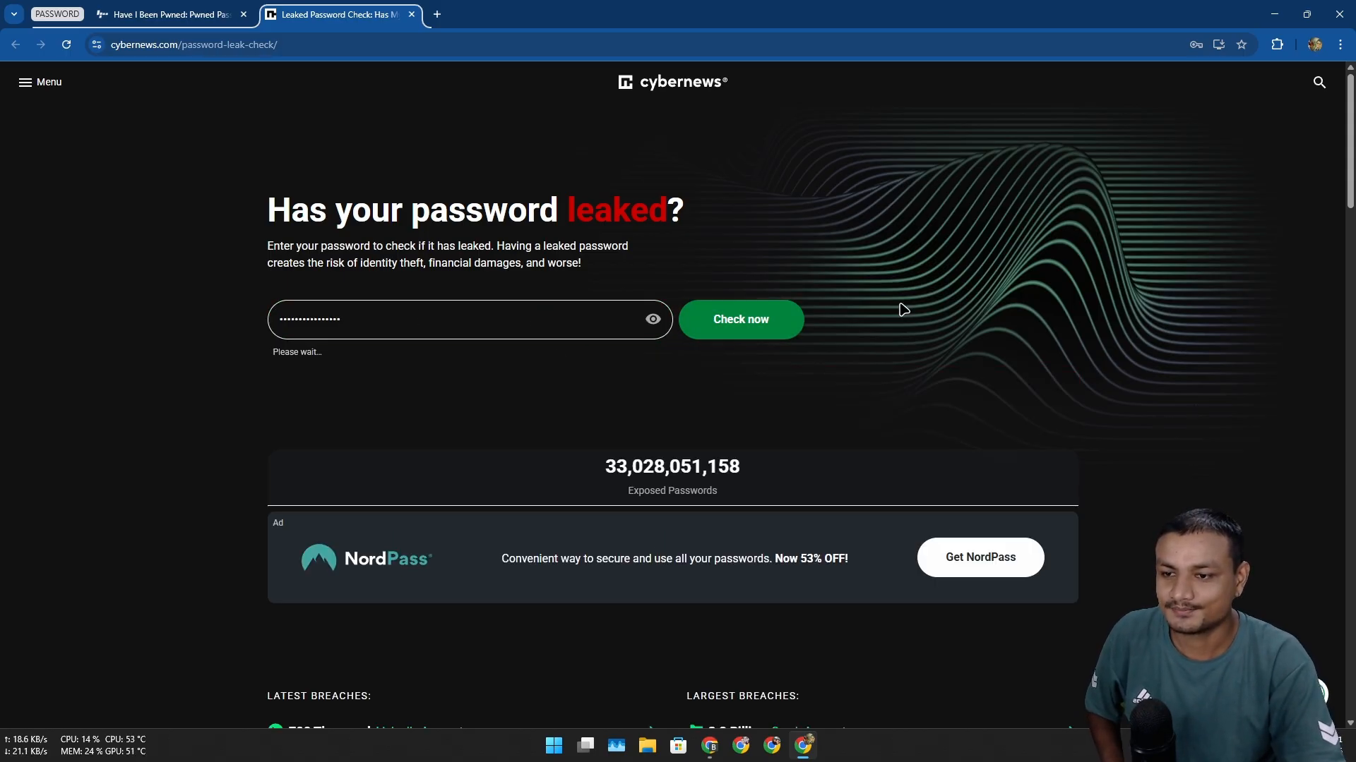
click(739, 319)
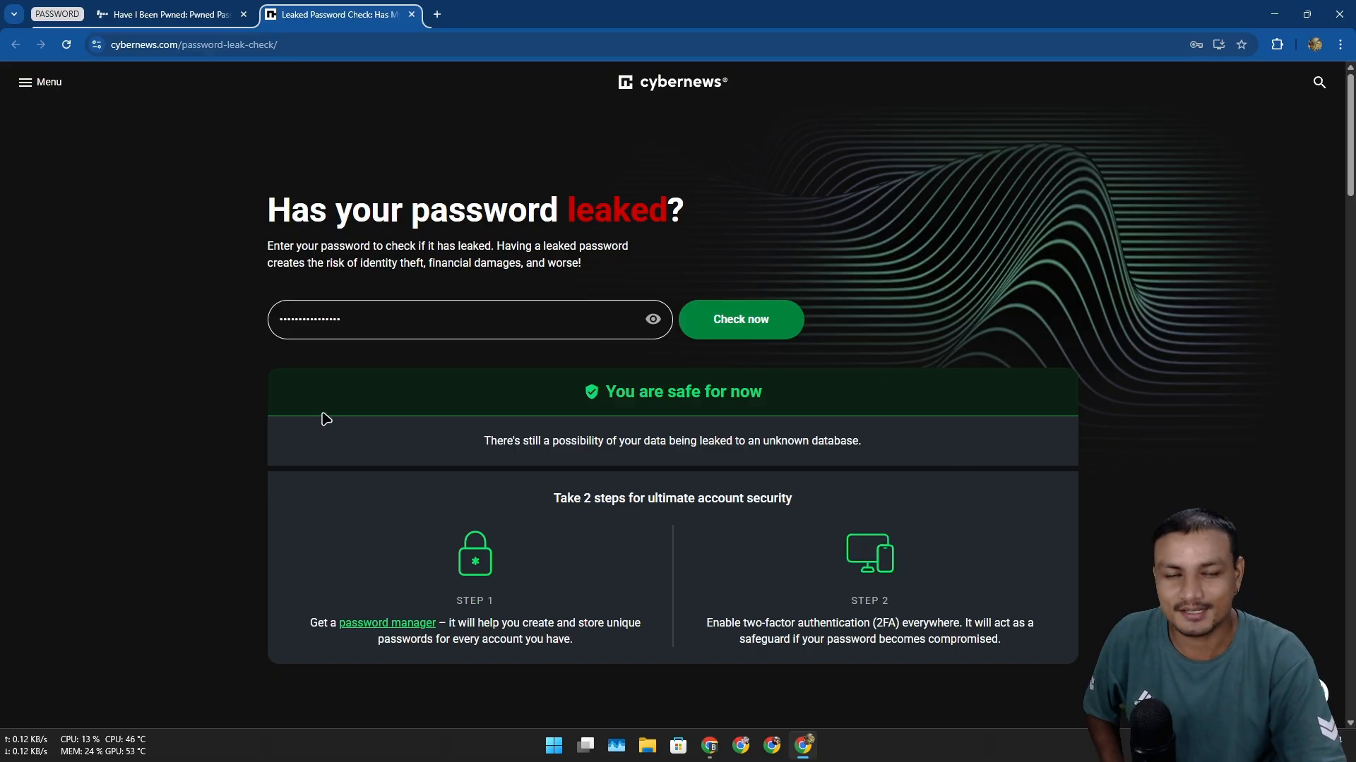
mouse_move(425, 415)
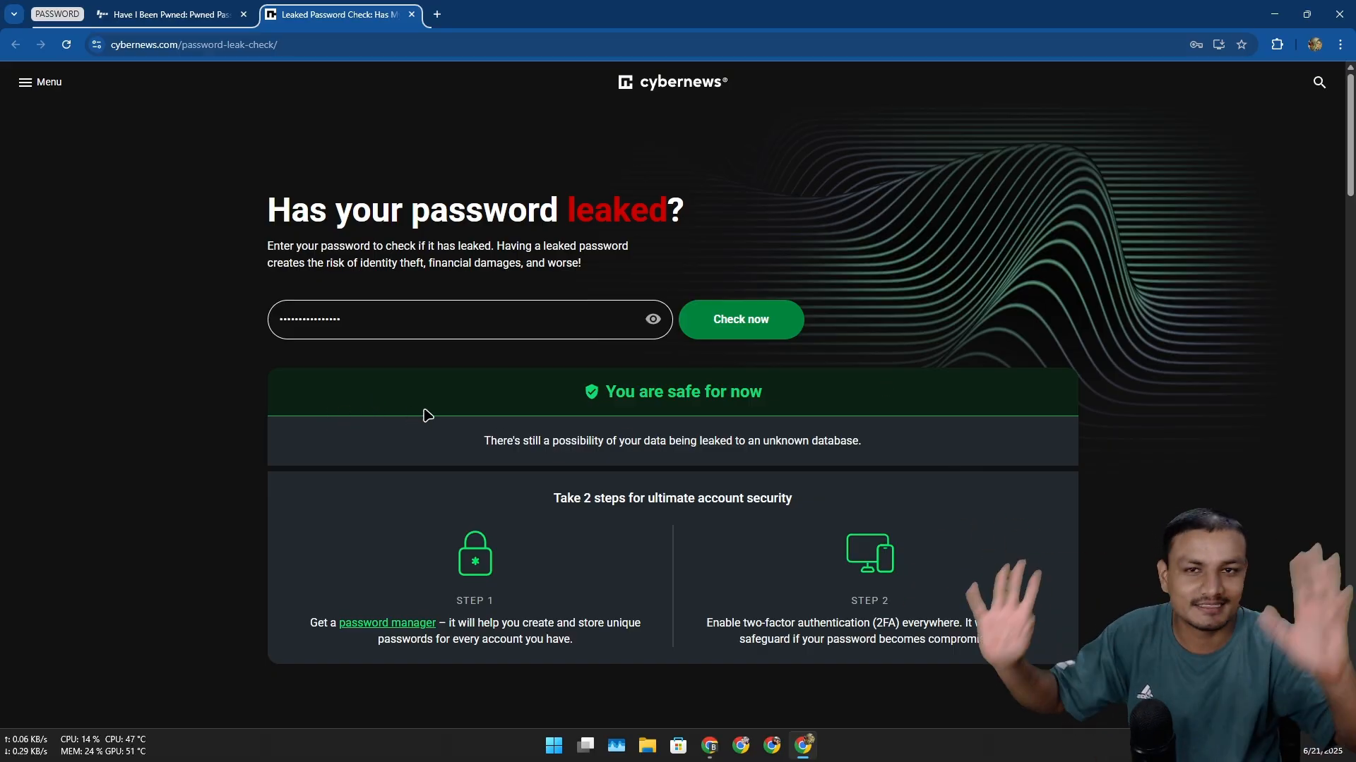
mouse_move(382, 383)
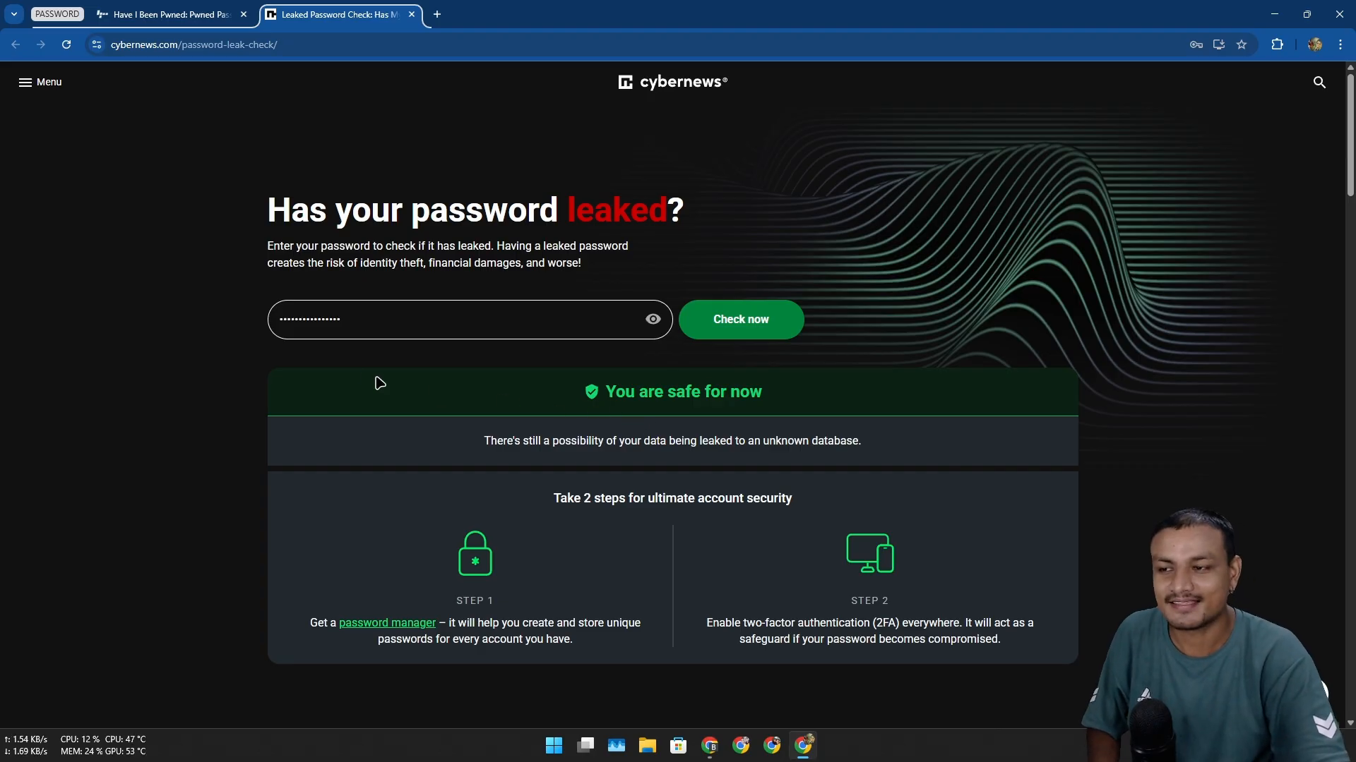
mouse_move(345, 377)
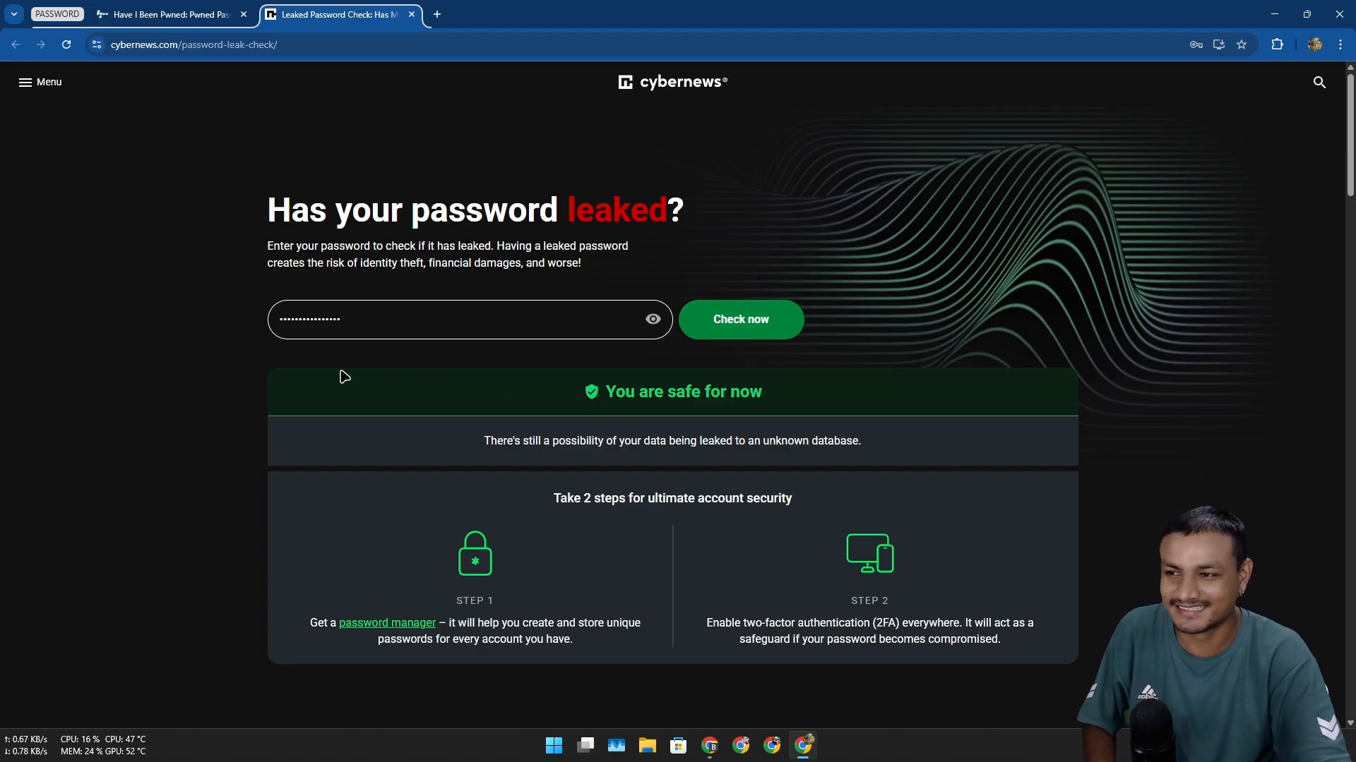
Step: Return to the Have I Been Pwned result and scroll through the '35 times' breach report
click(168, 14)
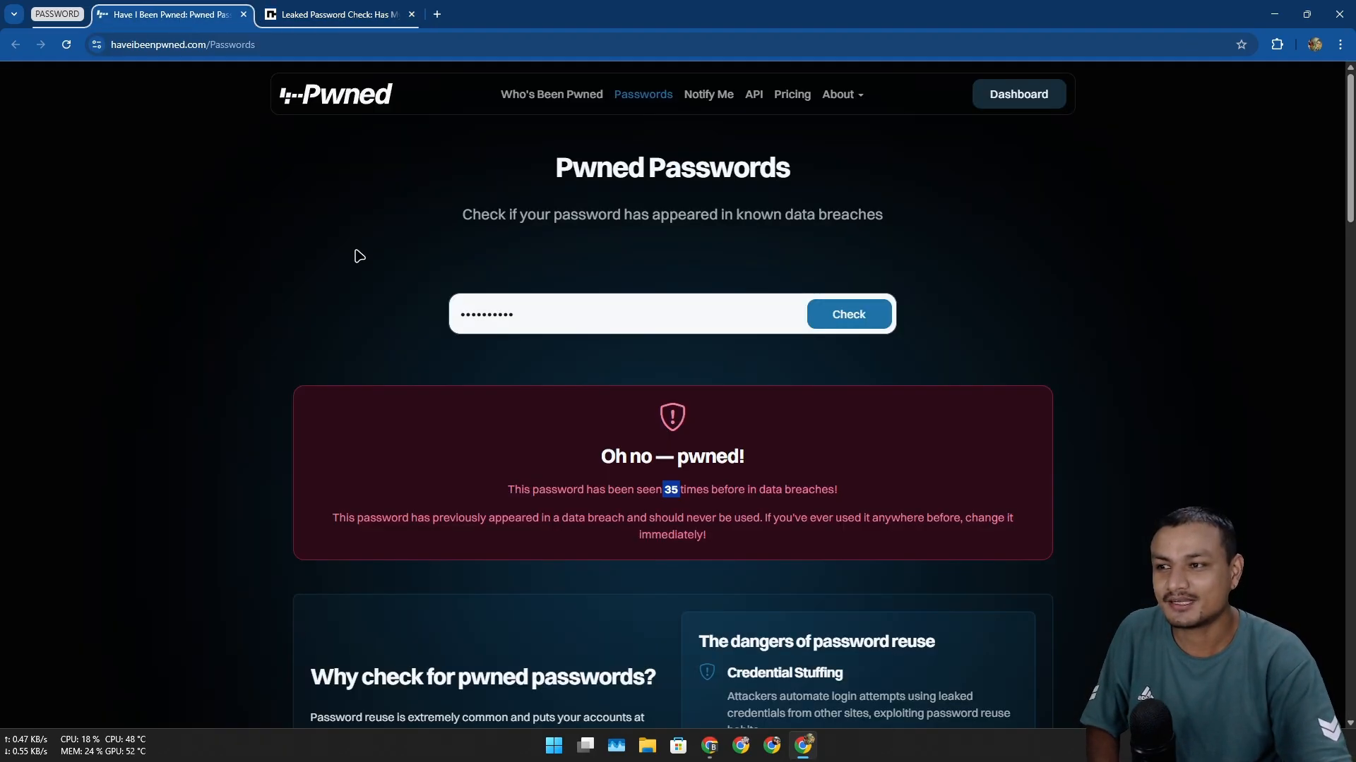
mouse_move(531, 387)
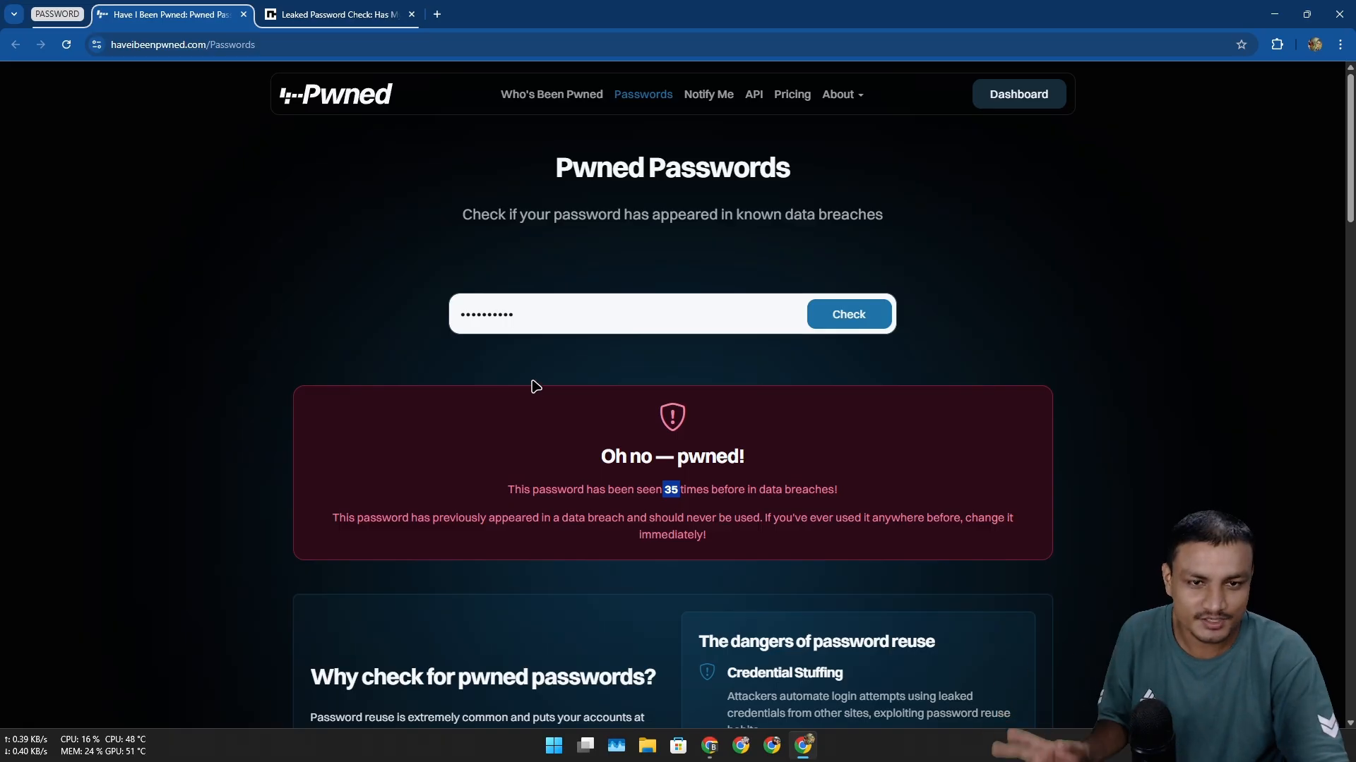
mouse_move(537, 374)
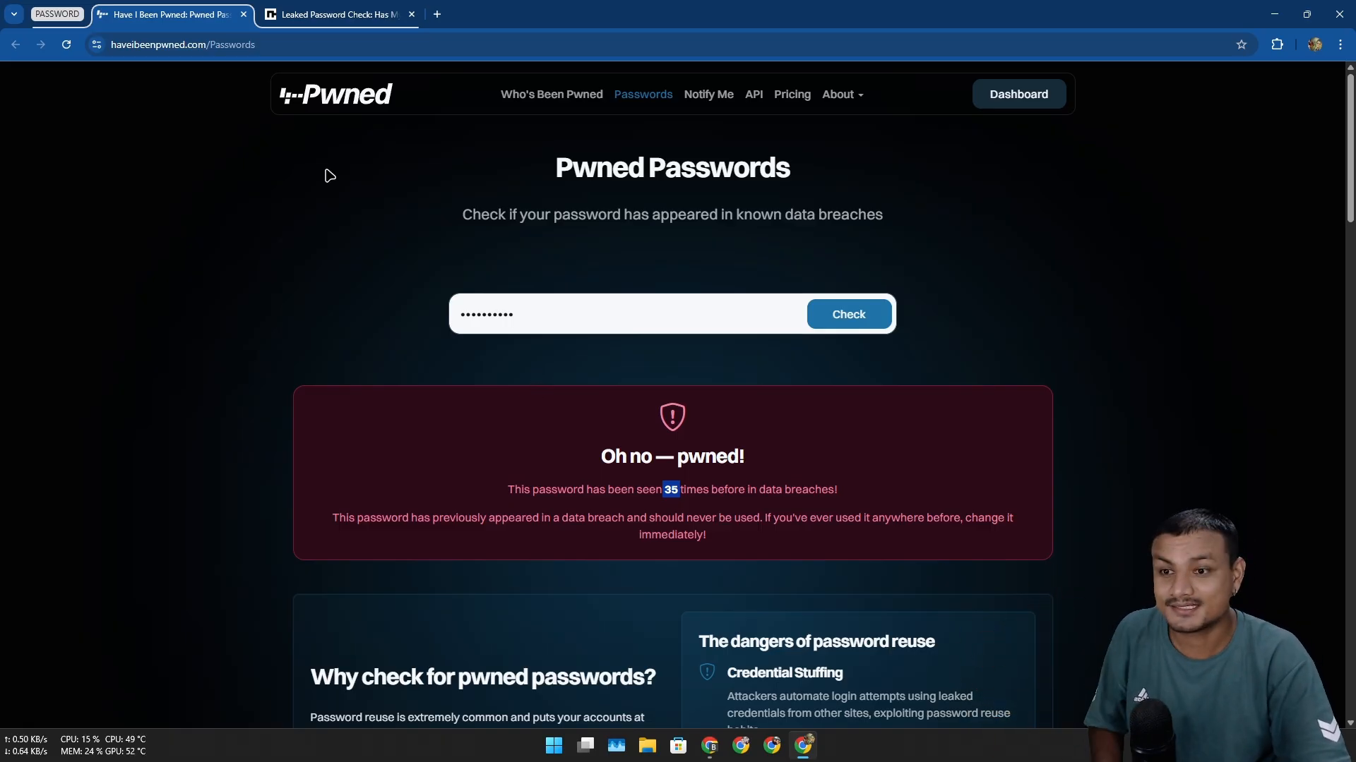
scroll(down, 3)
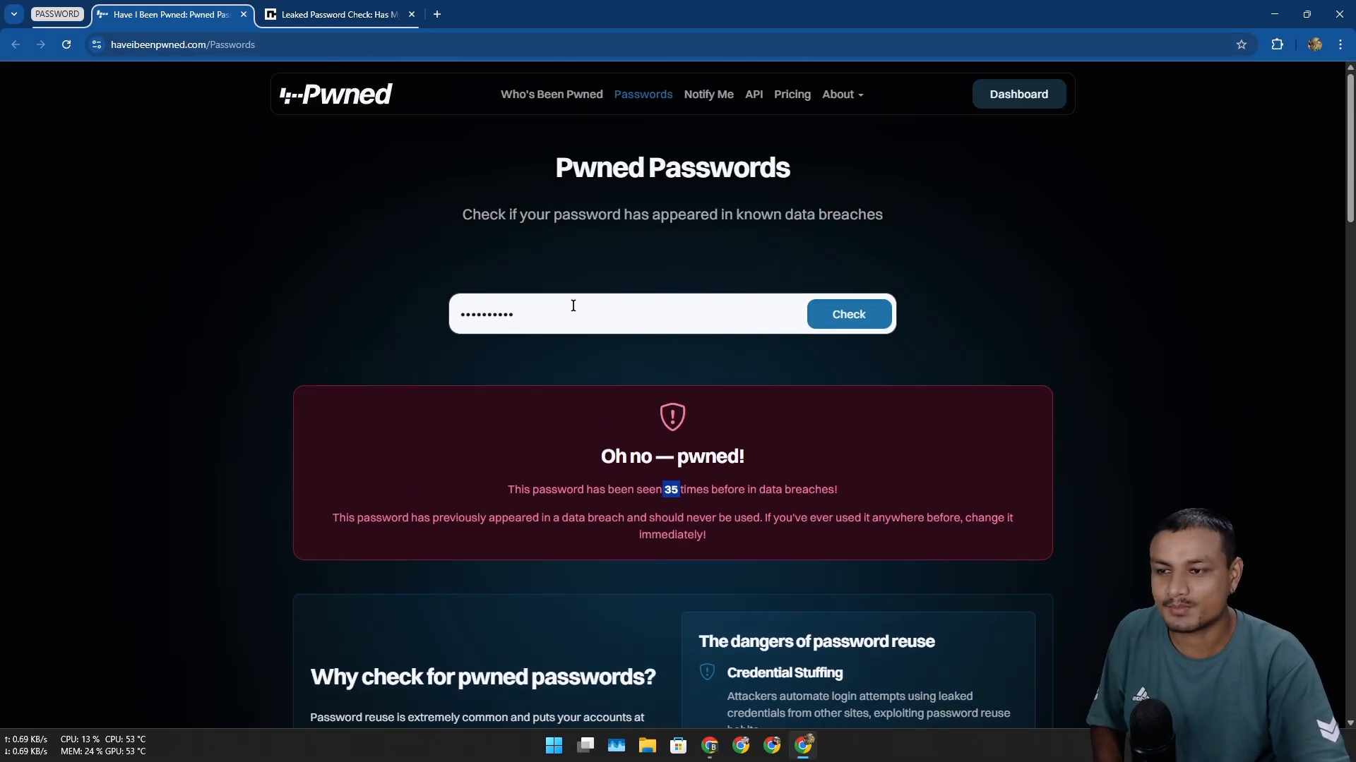
scroll(down, 3)
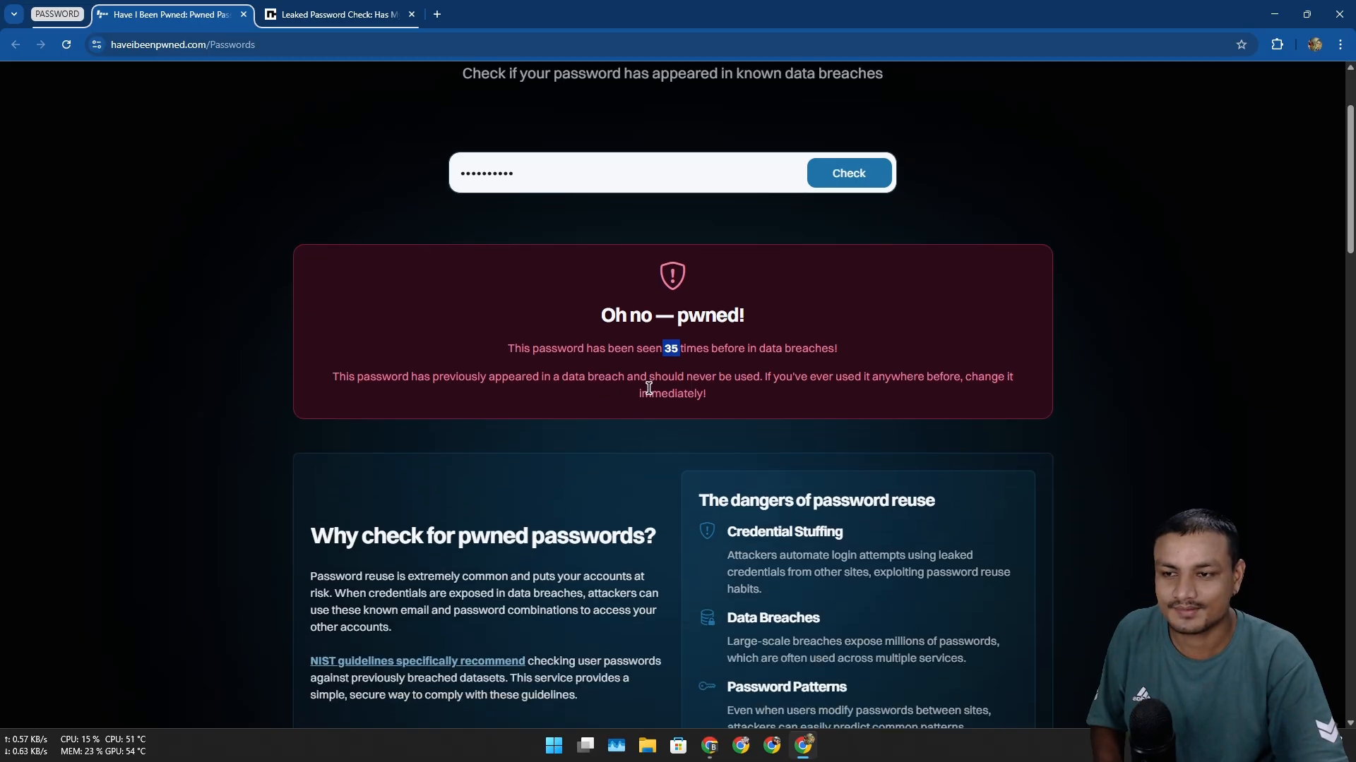
scroll(down, 3)
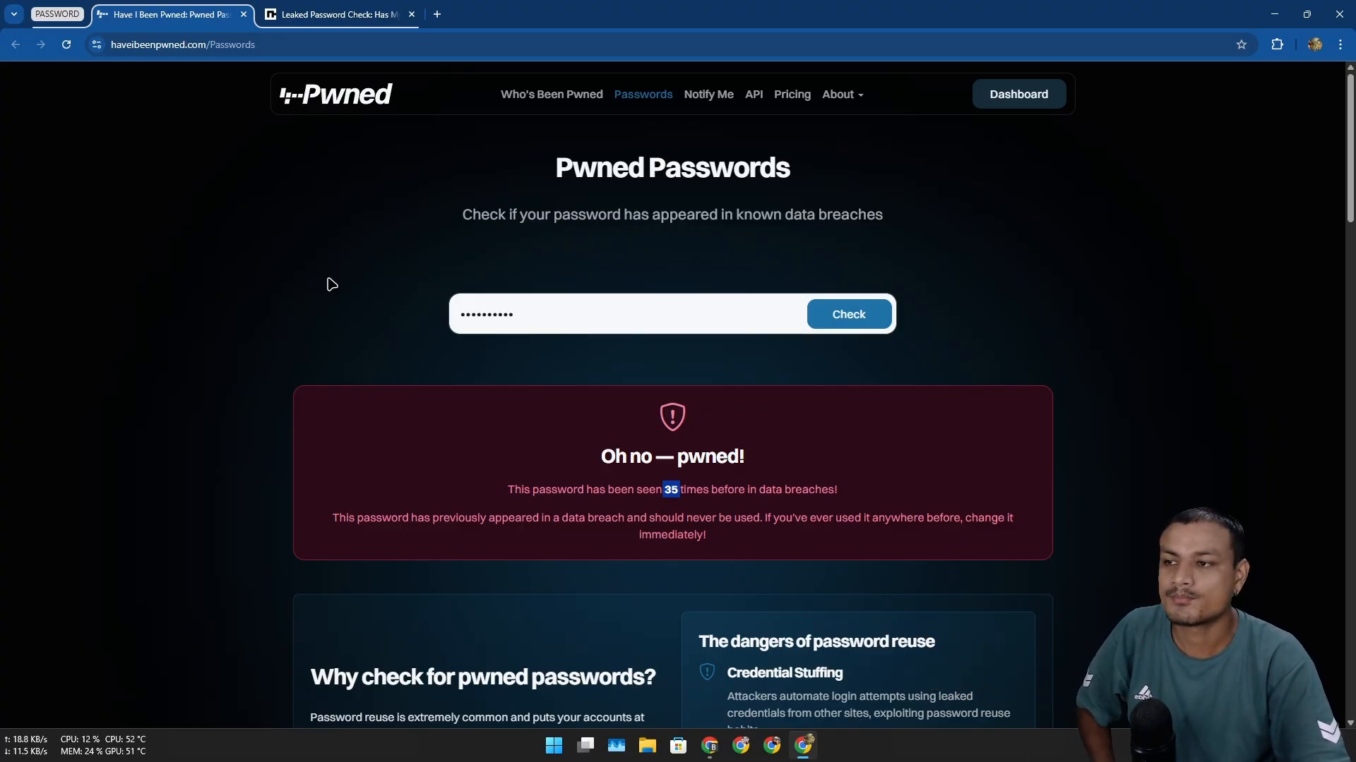
Step: Bring the Cybernews 'You are safe for now' result back on screen
click(338, 15)
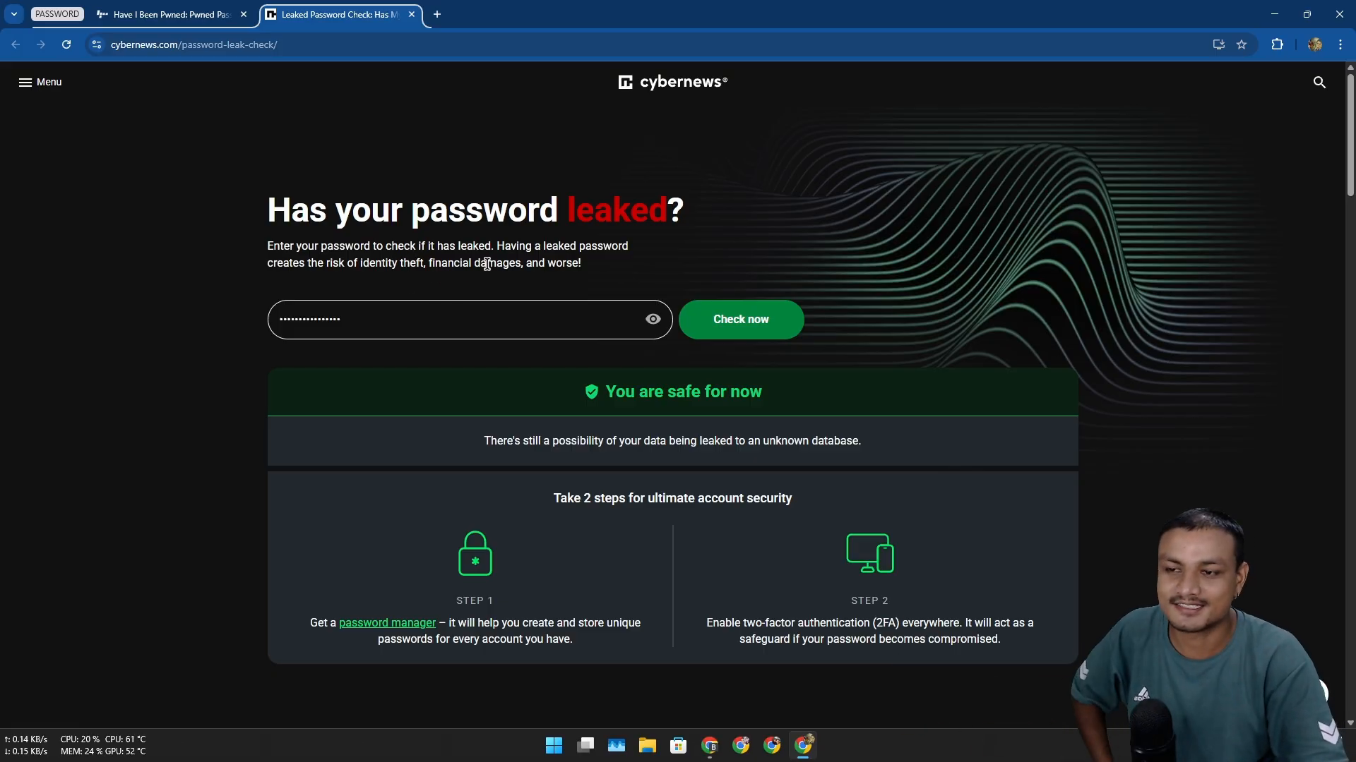
mouse_move(531, 379)
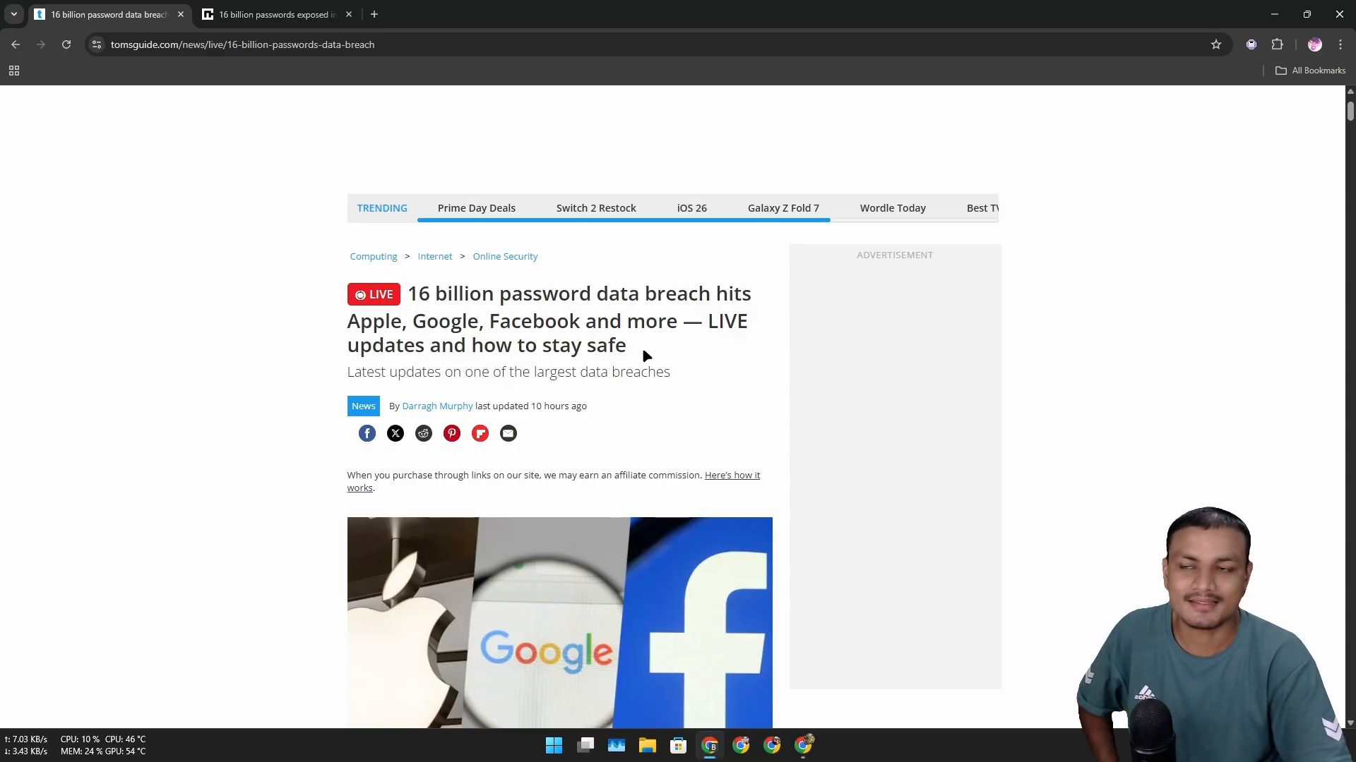
mouse_move(640, 360)
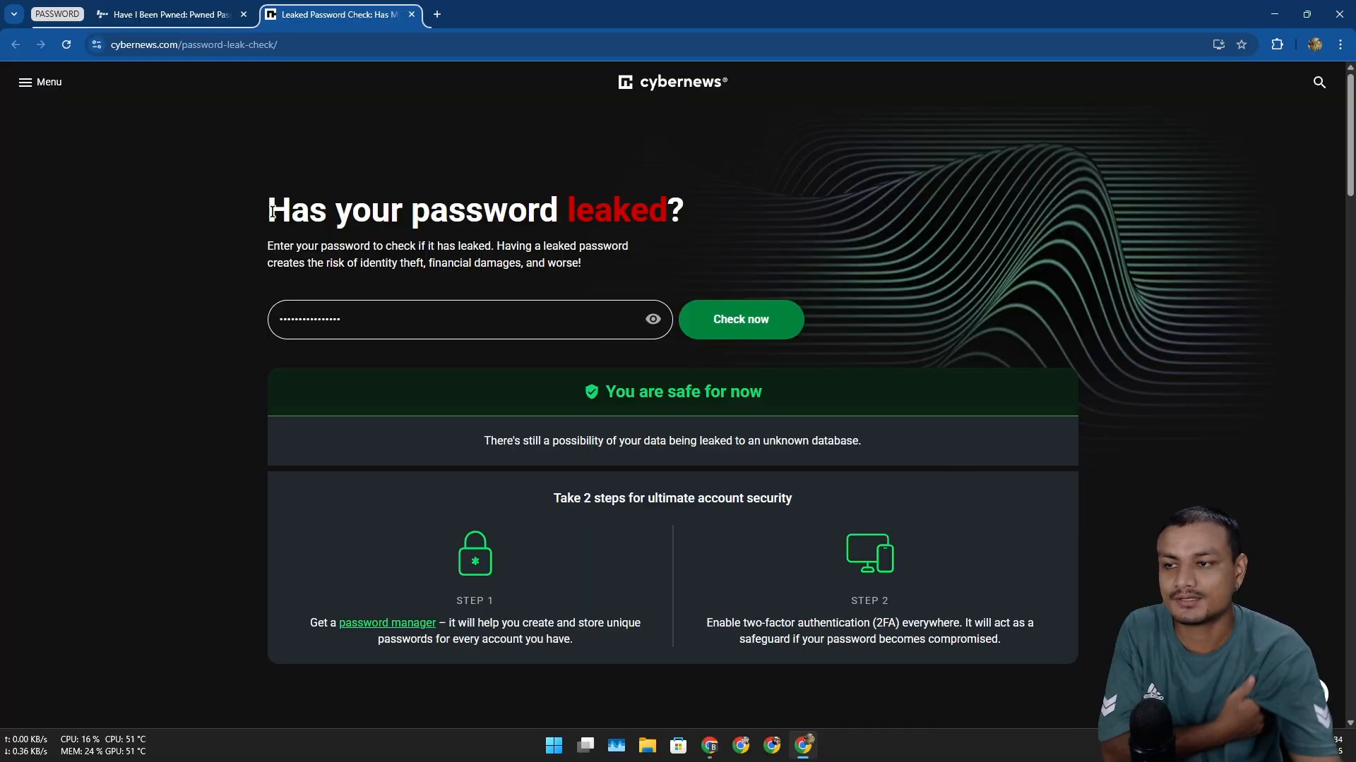
mouse_move(692, 261)
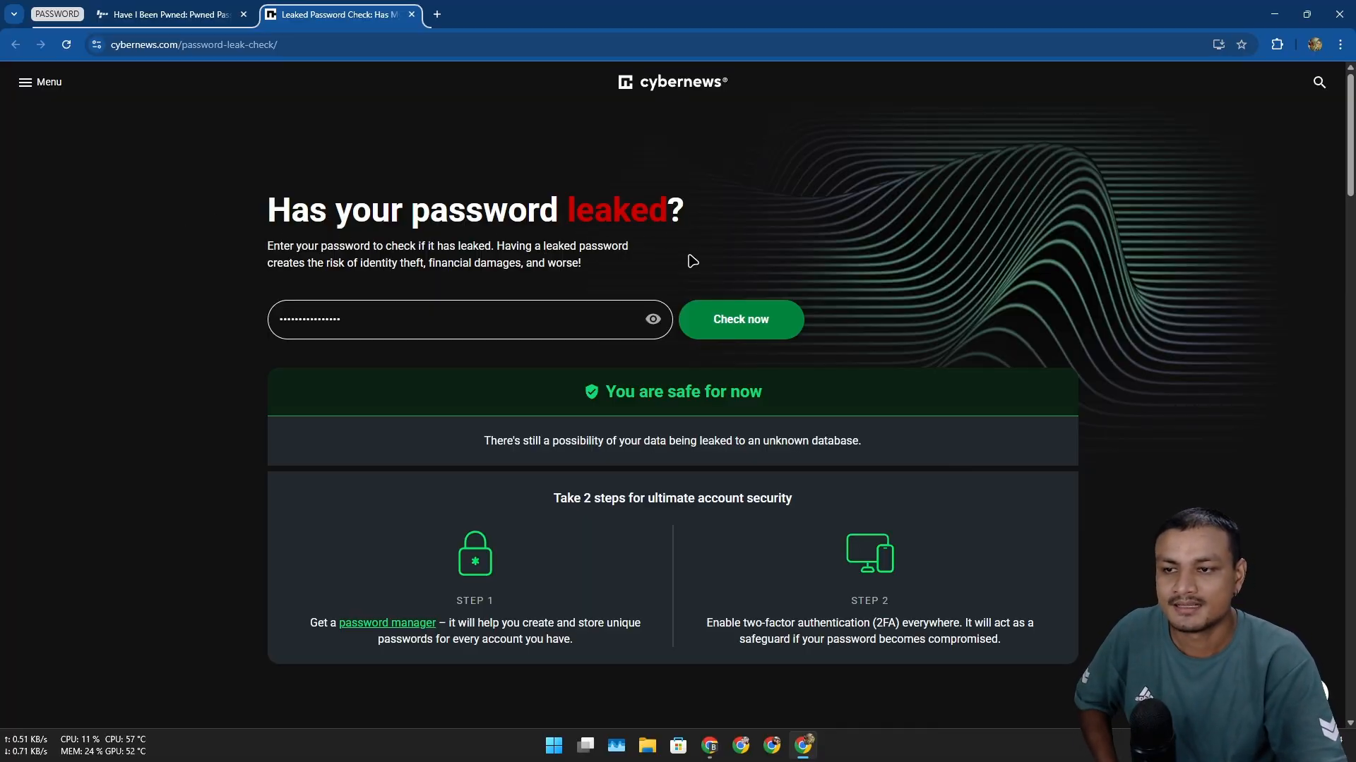
Step: Scroll the Tom's Guide 16 billion password breach article down to 'What's exposed?'
scroll(down, 3)
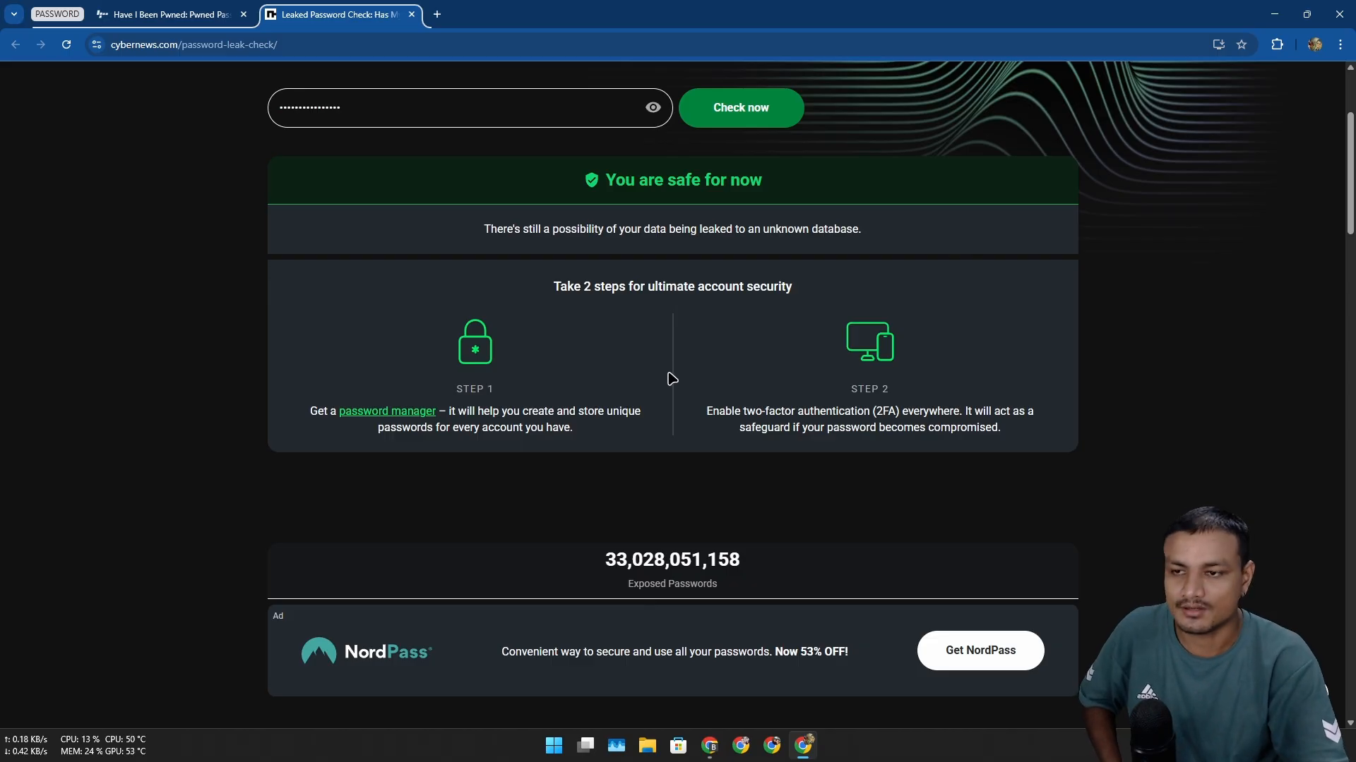
scroll(down, 3)
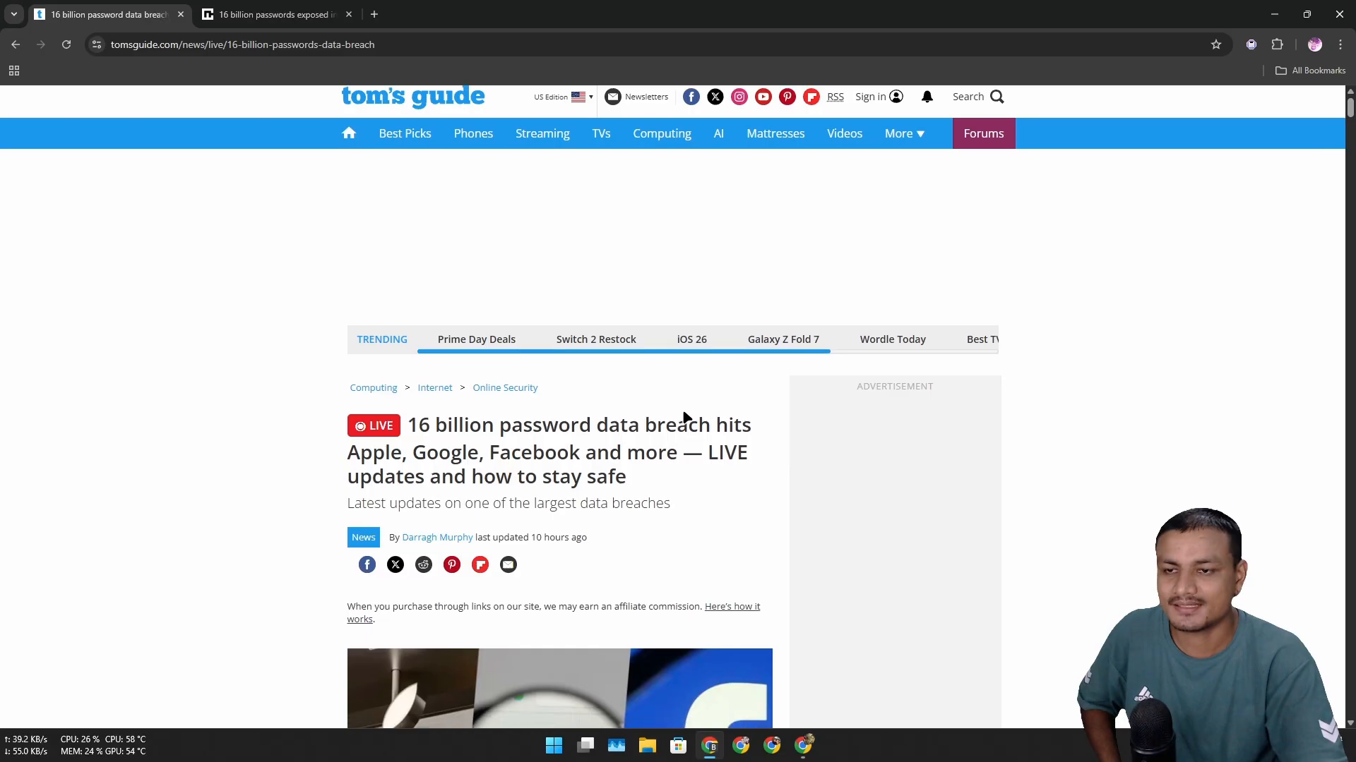
scroll(down, 3)
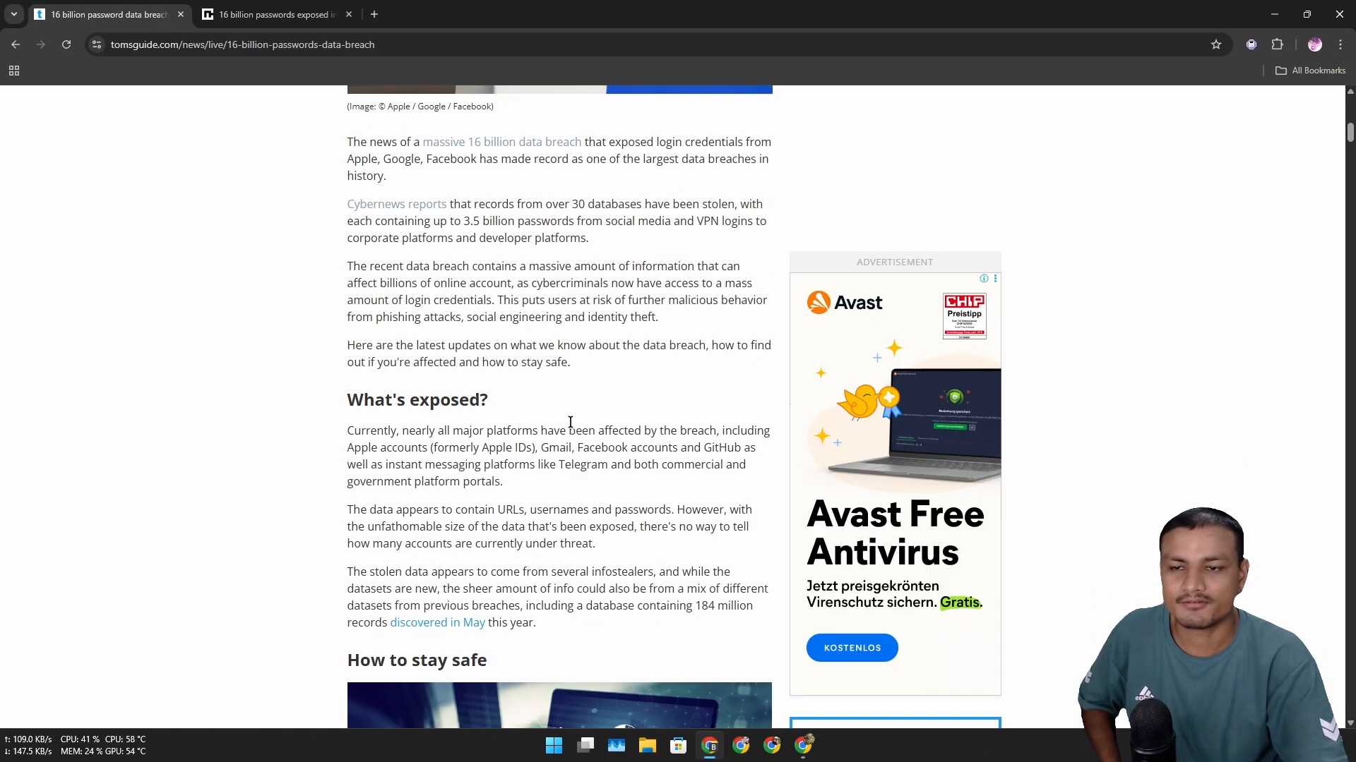
Step: Read the Cybernews 16 billion passwords article down to Key takeaways, highlighting the records phrase
click(273, 14)
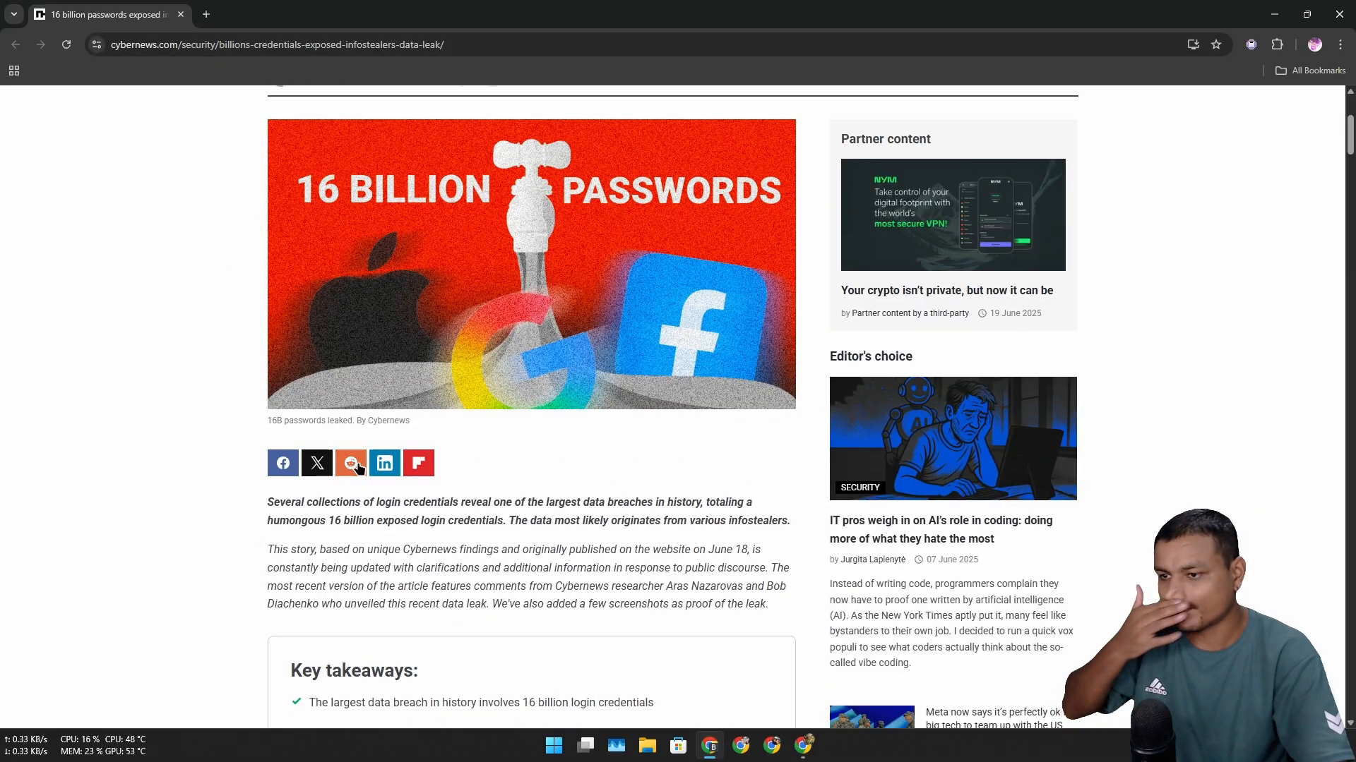
scroll(down, 3)
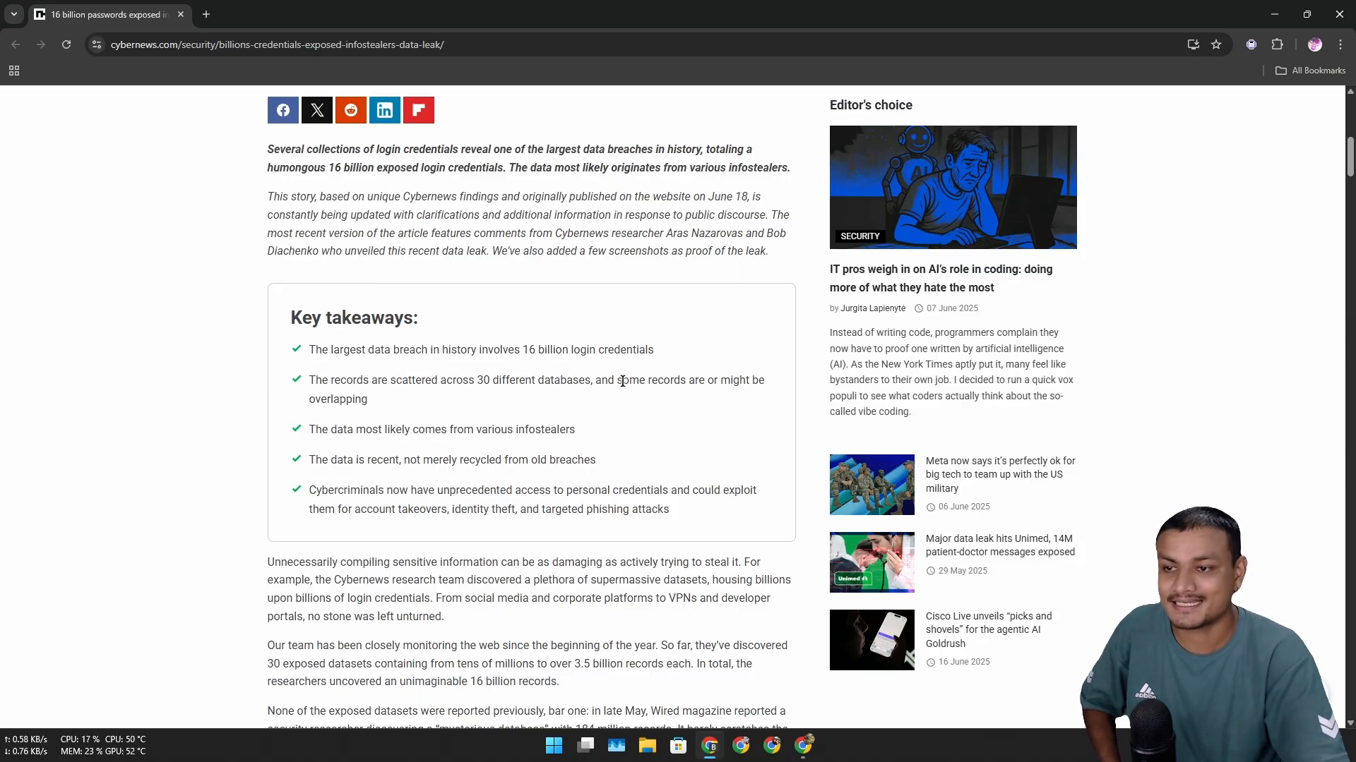
mouse_move(654, 364)
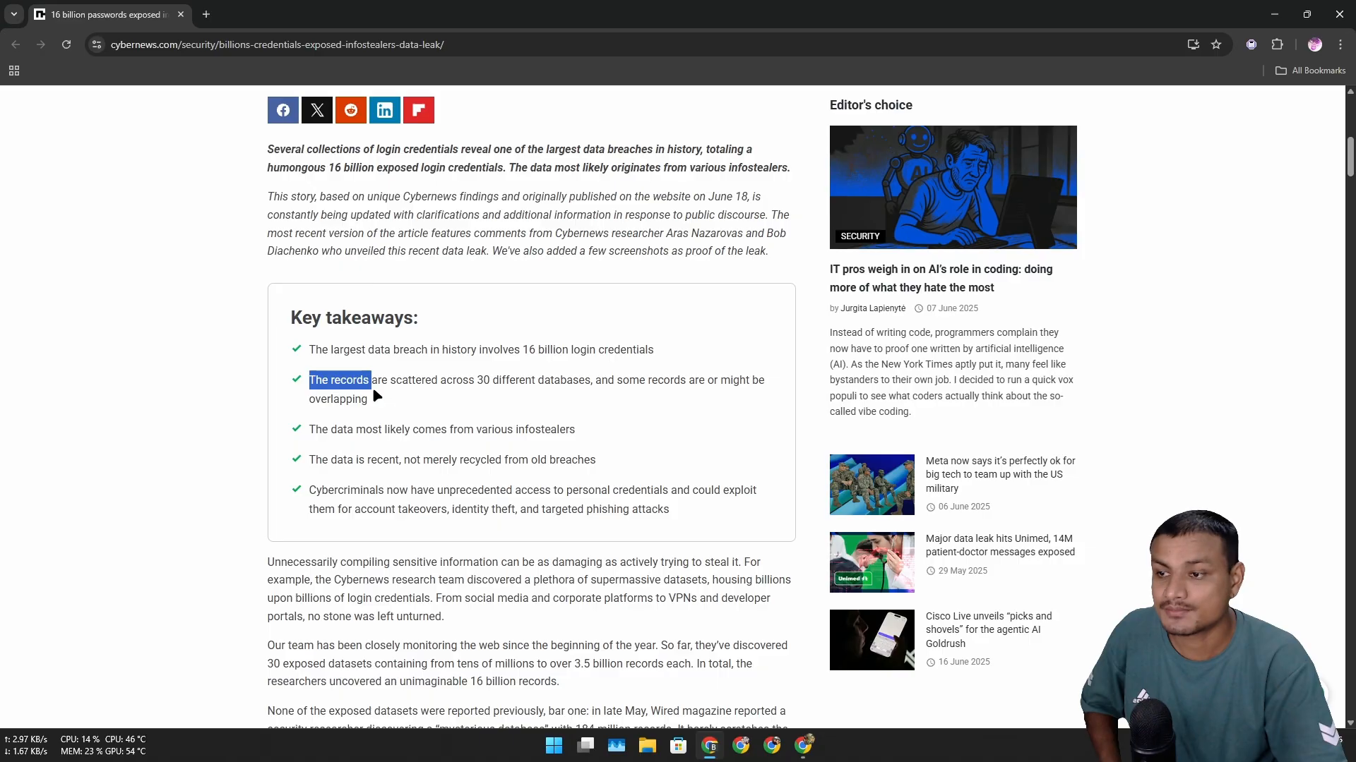
click(564, 349)
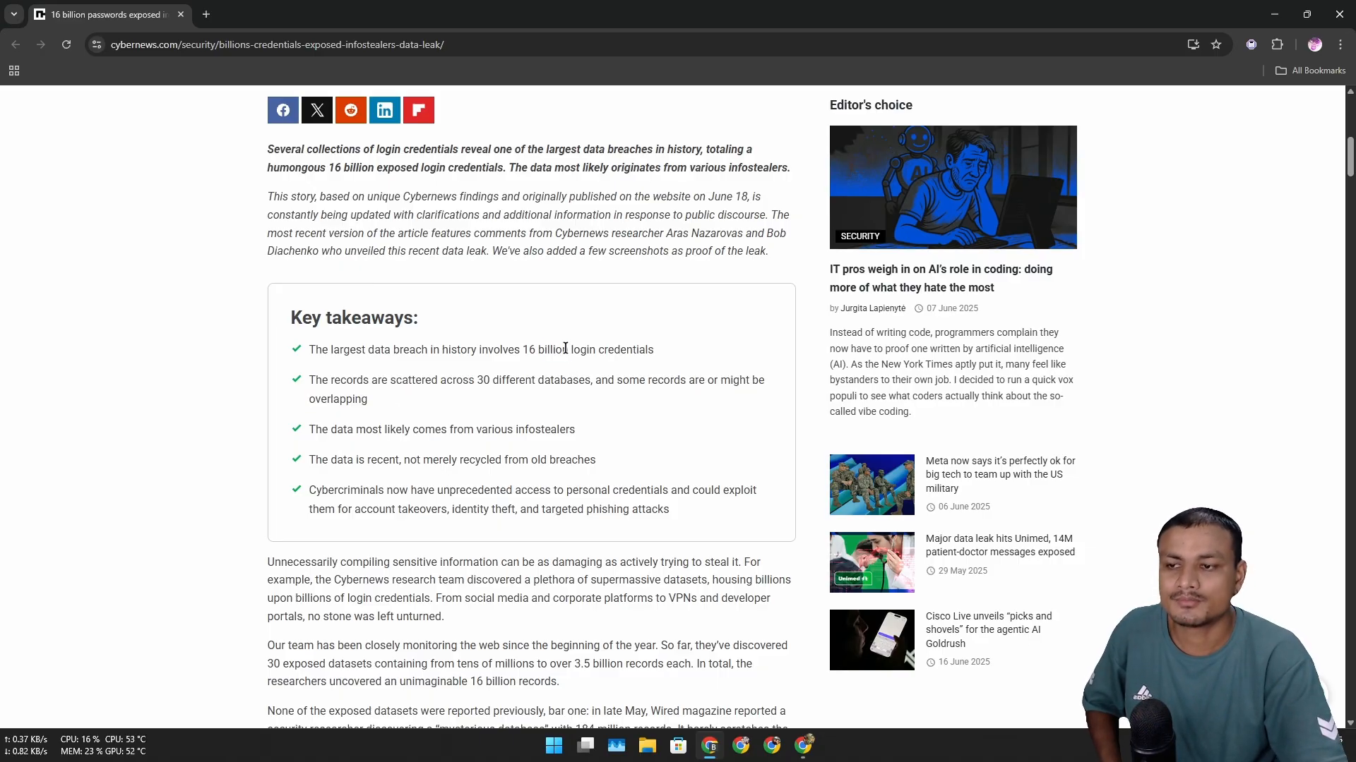
double_click(542, 349)
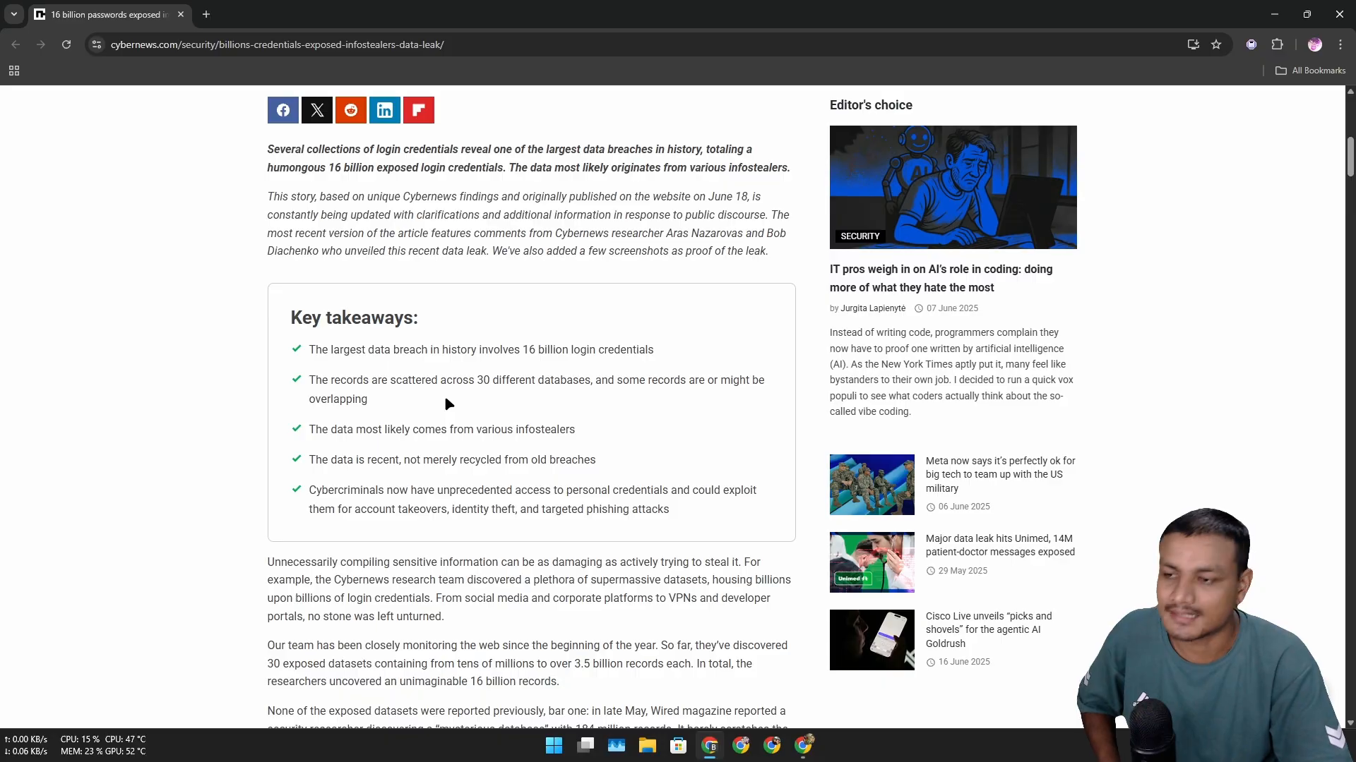
scroll(down, 3)
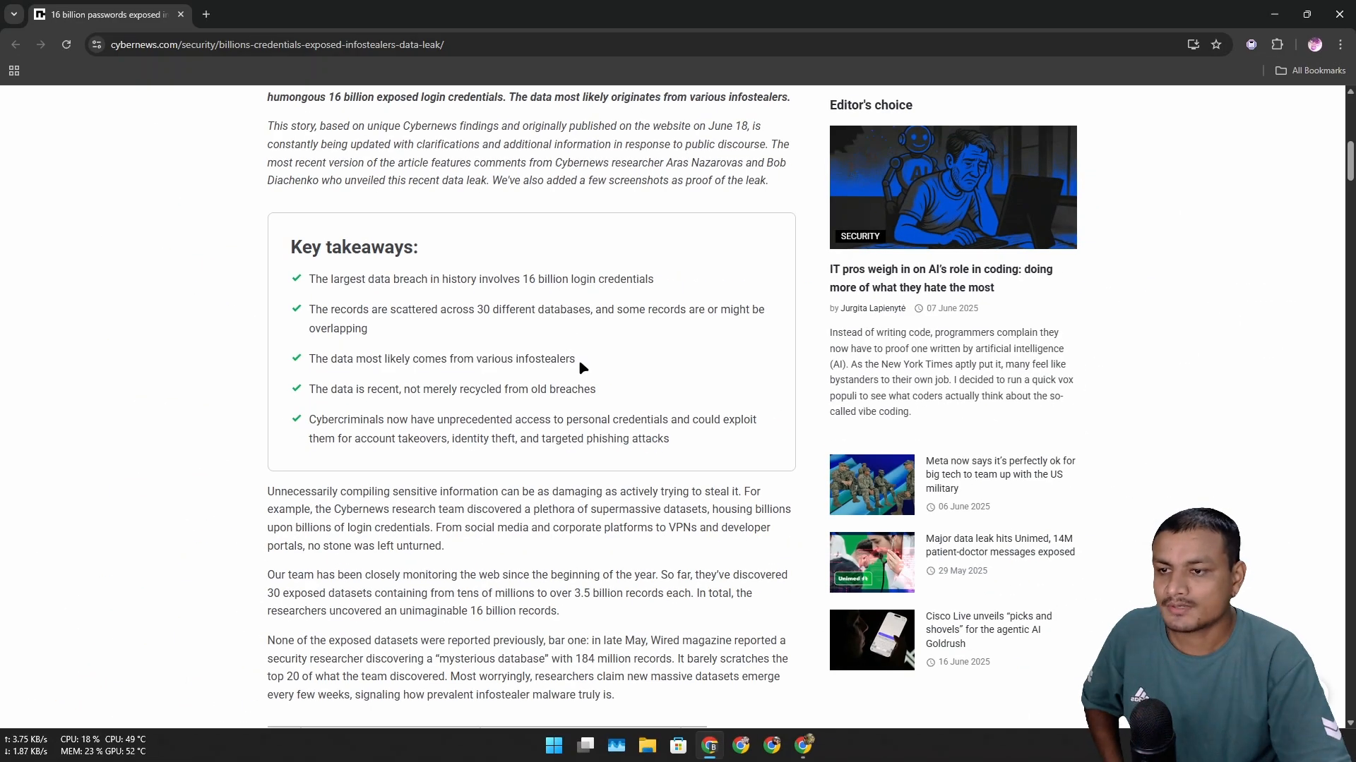
mouse_move(595, 368)
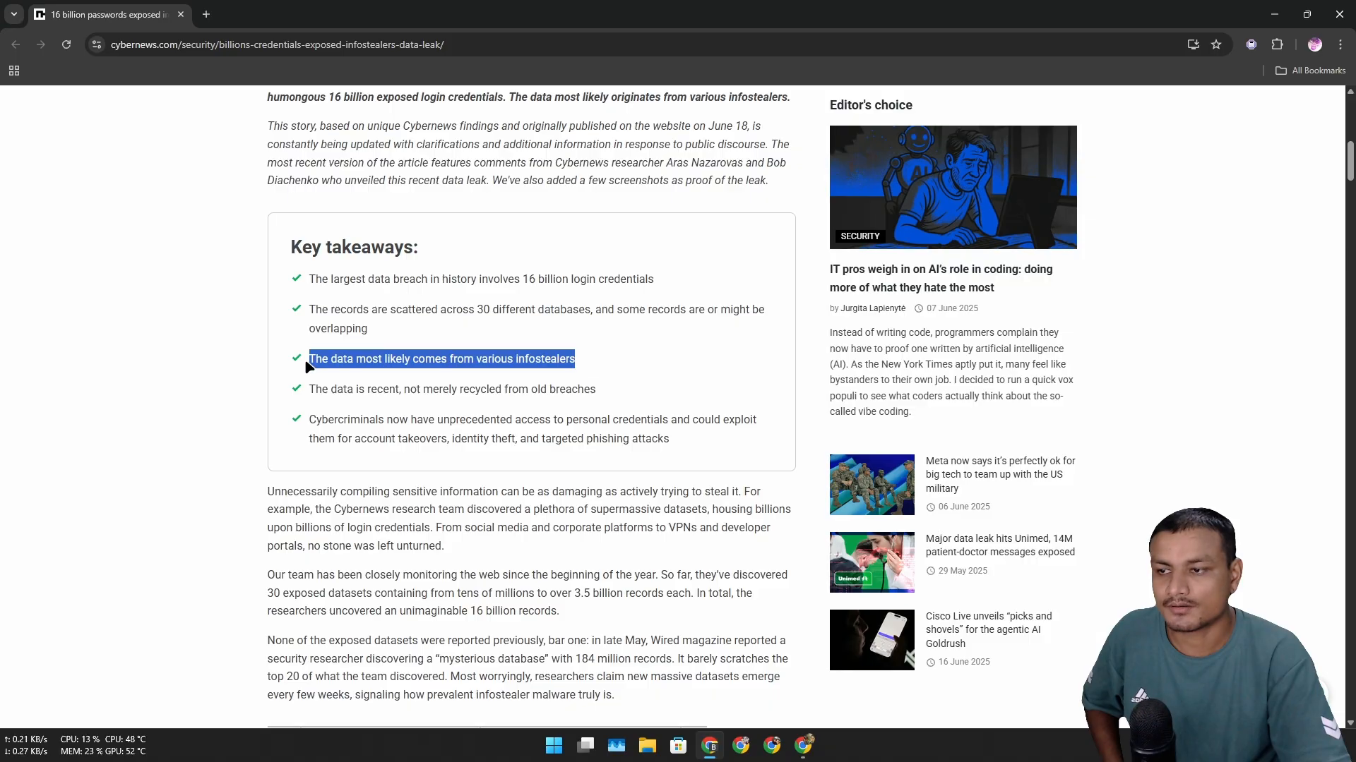
mouse_move(472, 375)
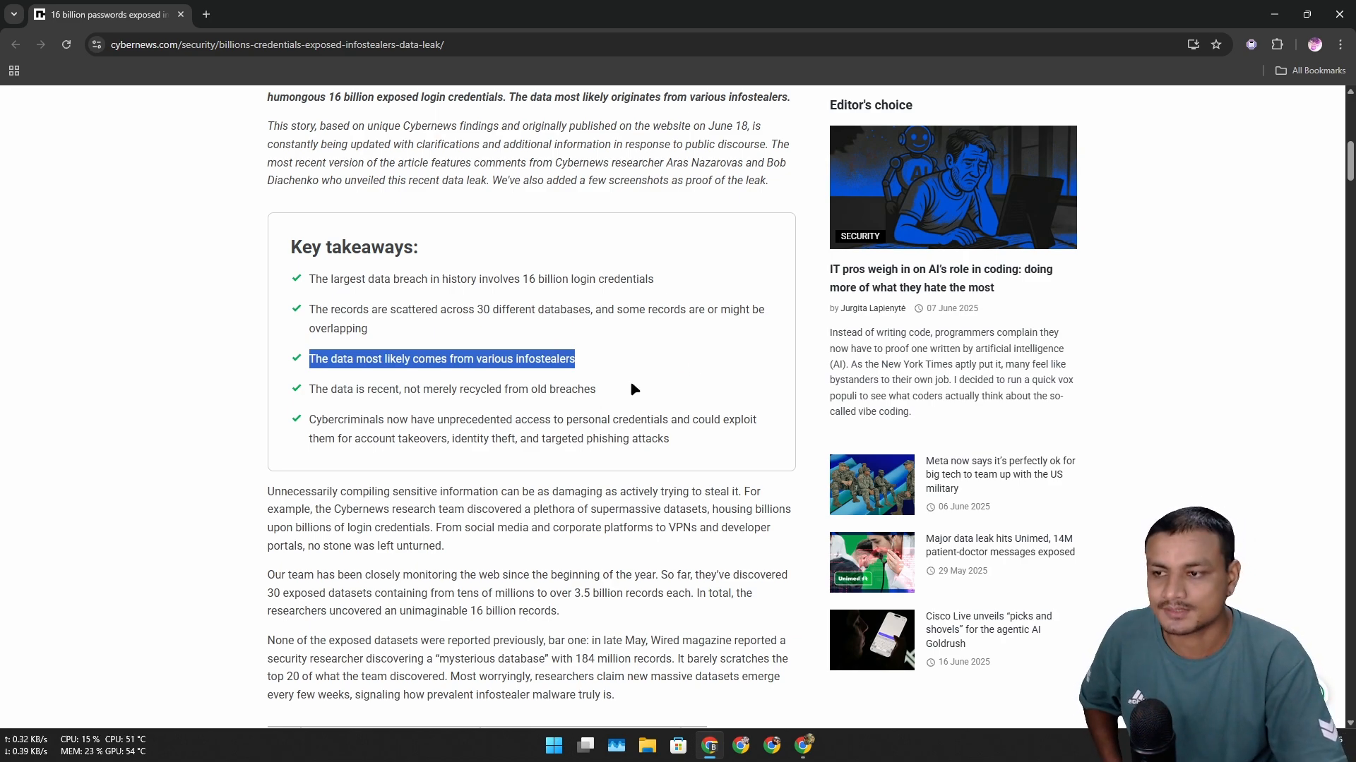
Step: Scroll to the screenshot table of 30 datasets totalling 15,978,714,147 records
scroll(down, 3)
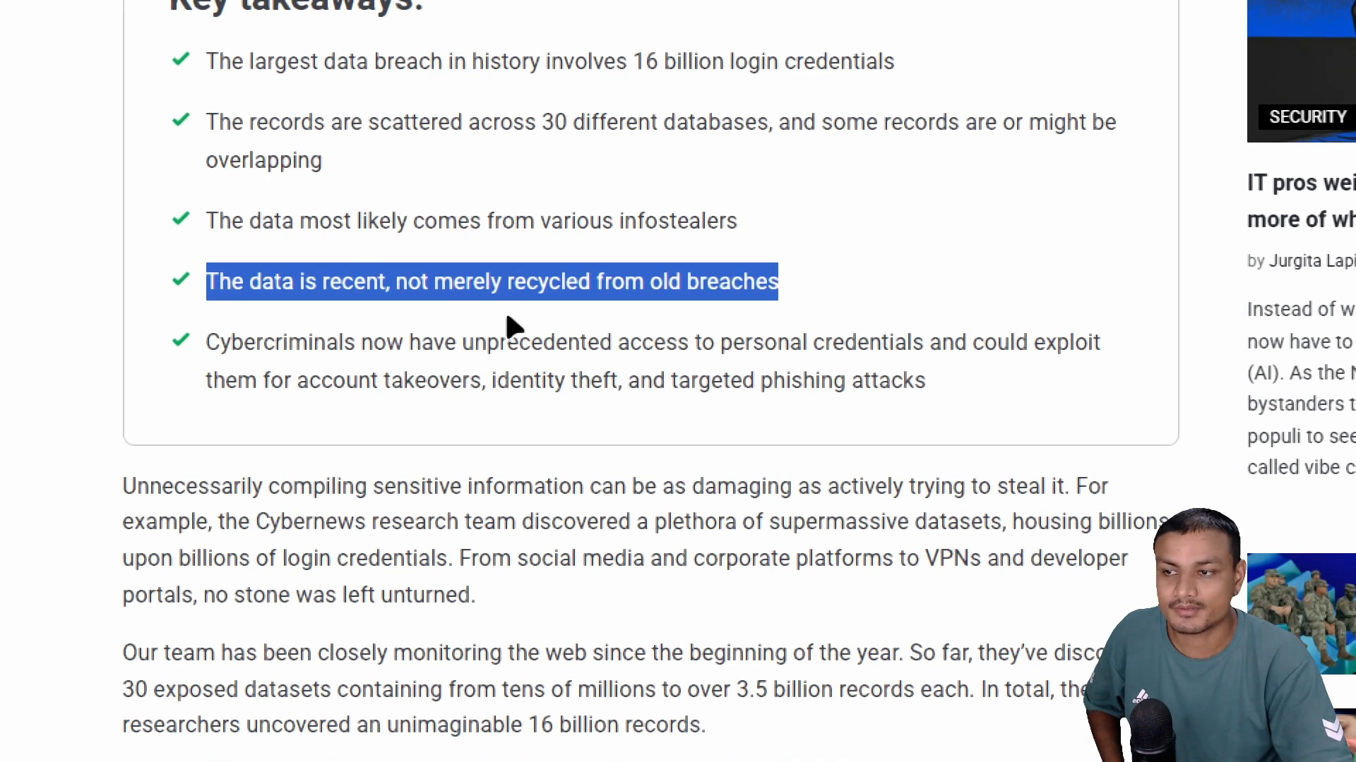
scroll(down, 3)
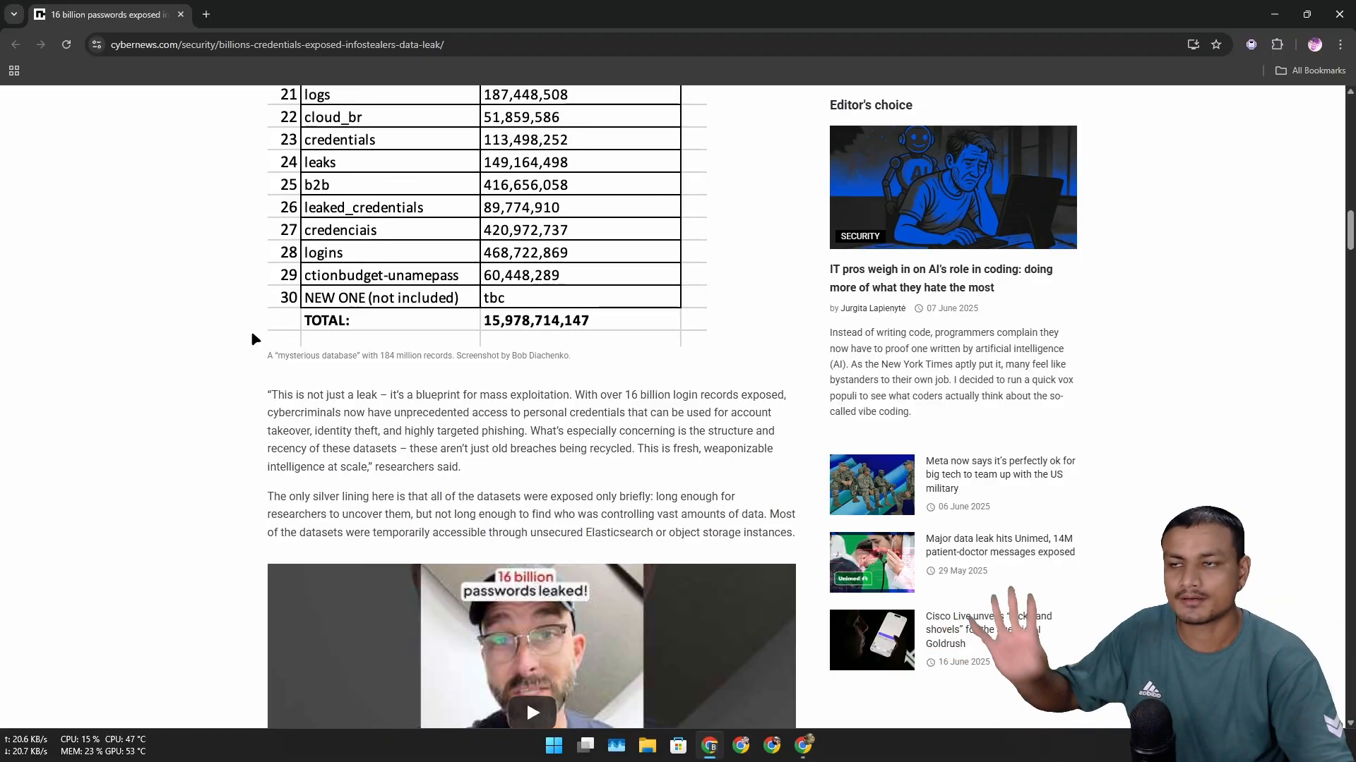
mouse_move(688, 426)
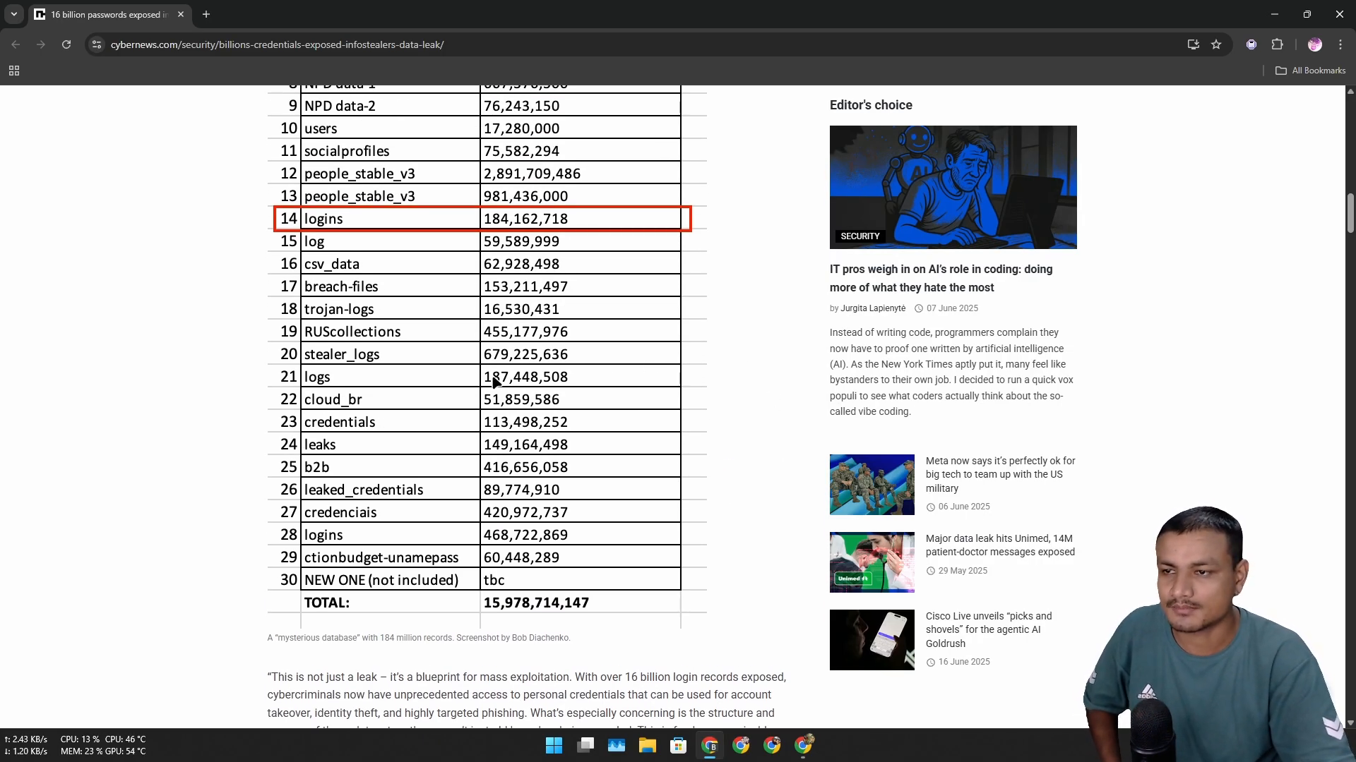
scroll(down, 3)
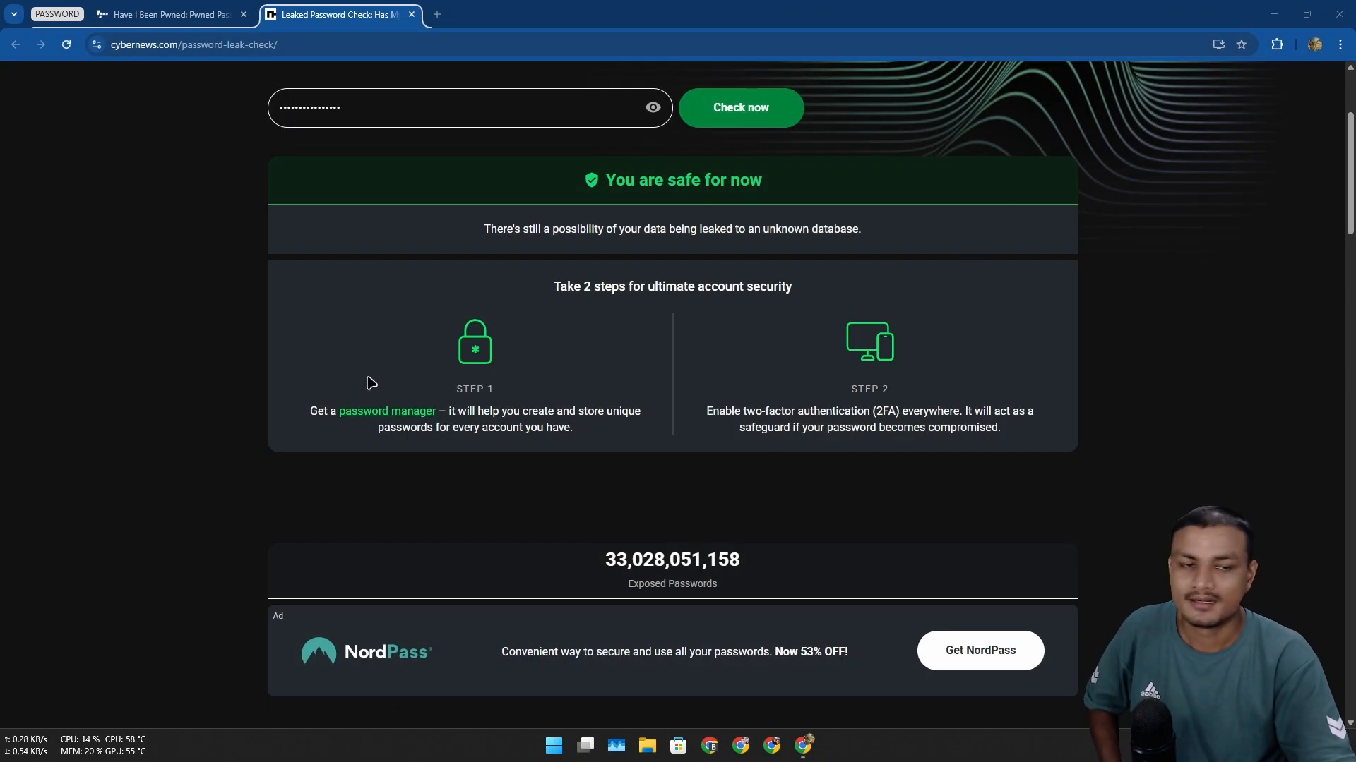
mouse_move(661, 404)
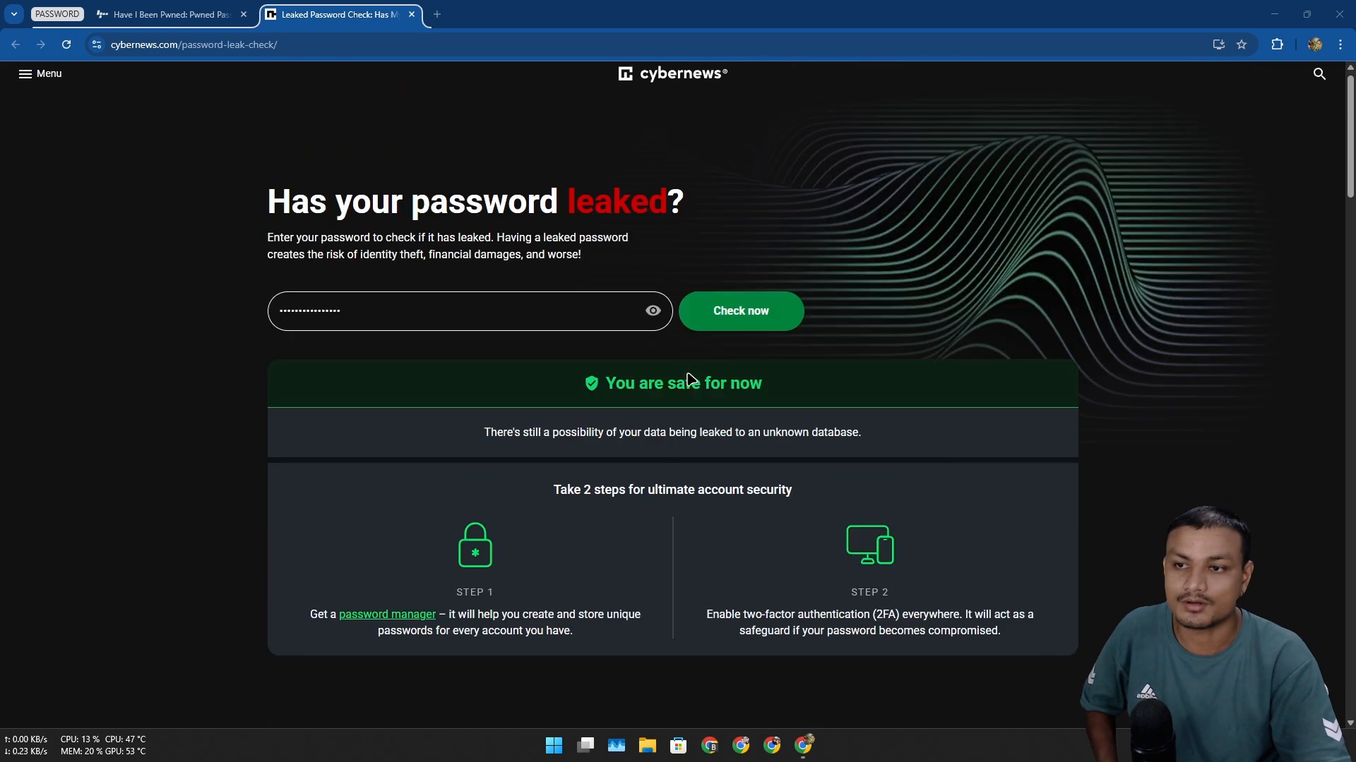
Step: Review the 'You are safe for now' result, then return to the Have I Been Pwned breach result
scroll(down, 3)
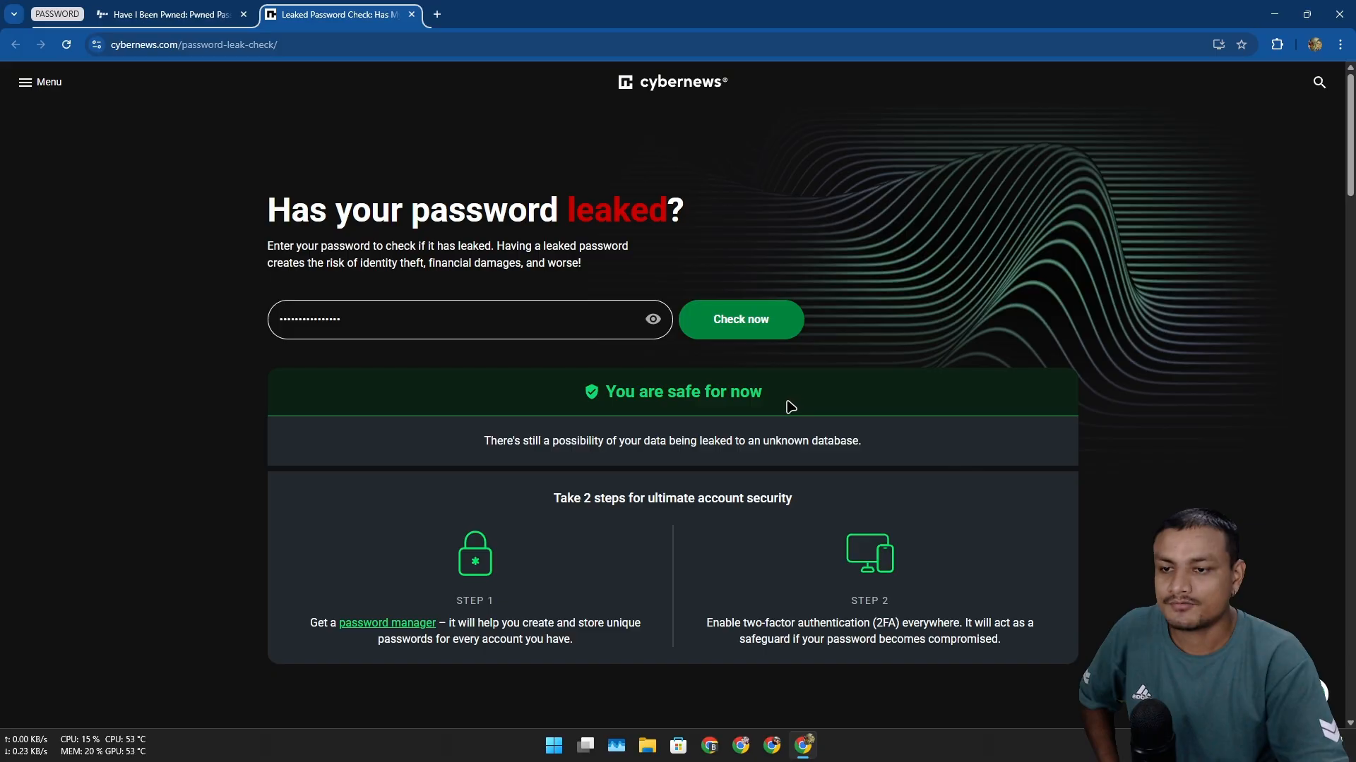
mouse_move(771, 409)
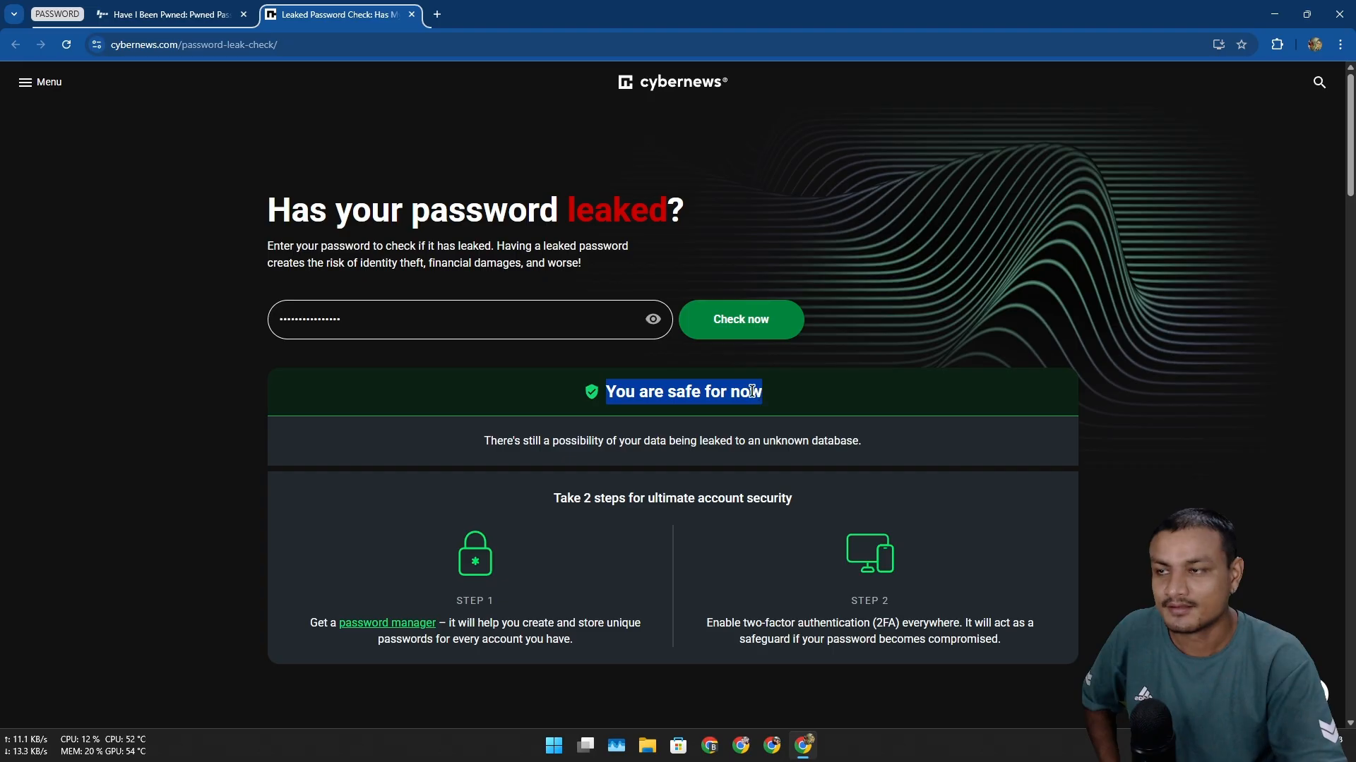
click(164, 14)
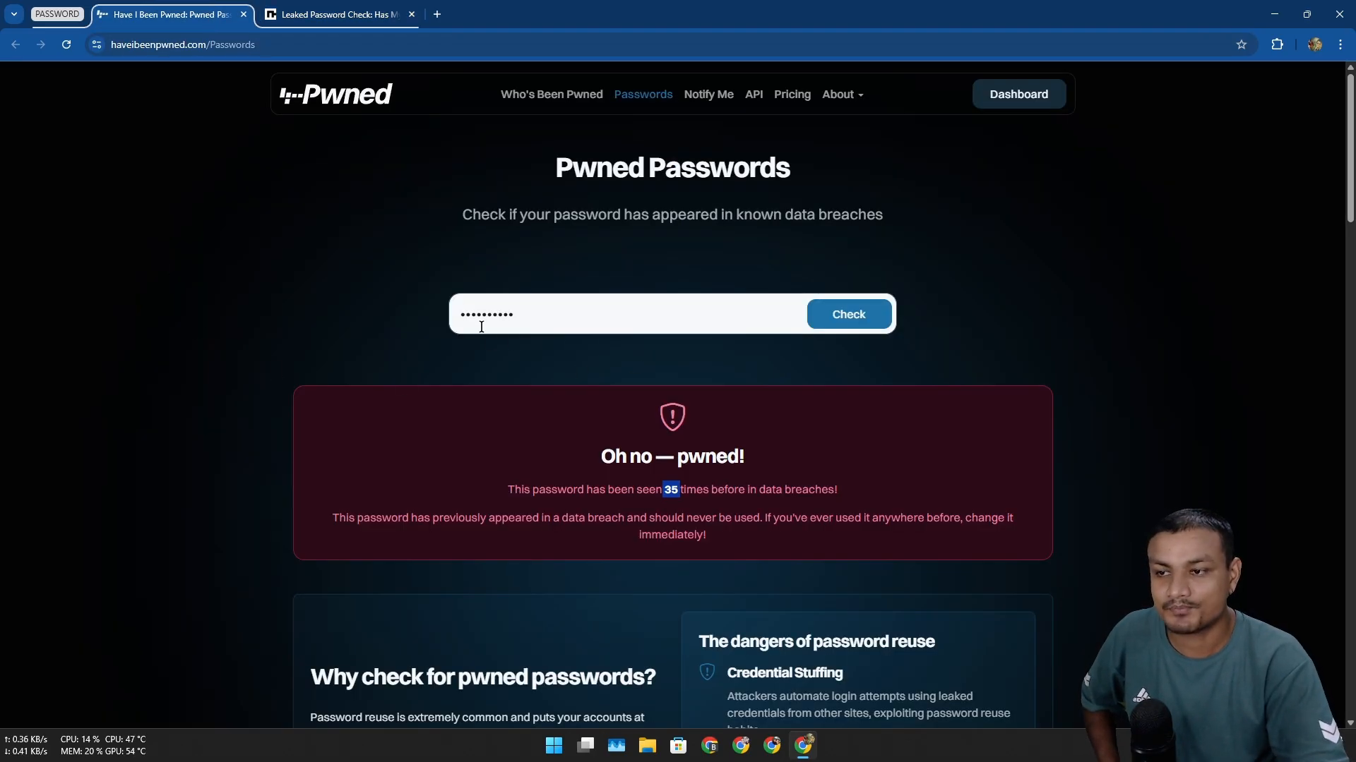